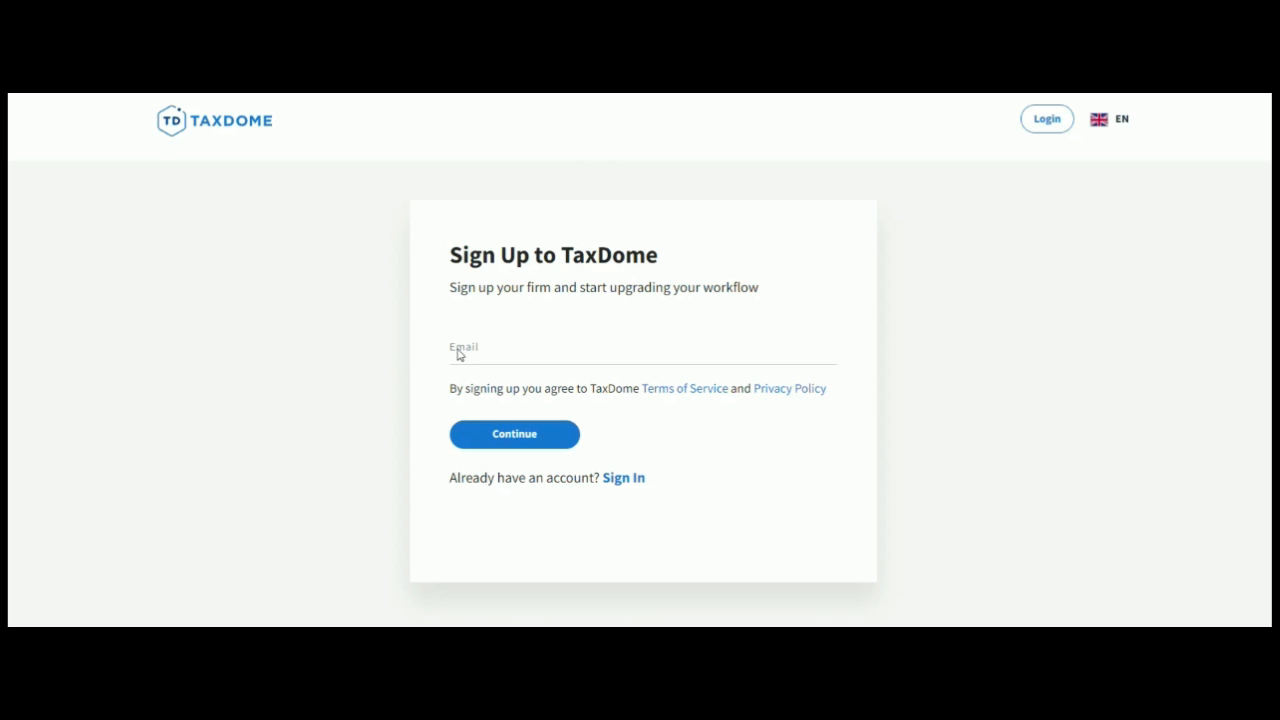
pyautogui.moveTo(668, 390)
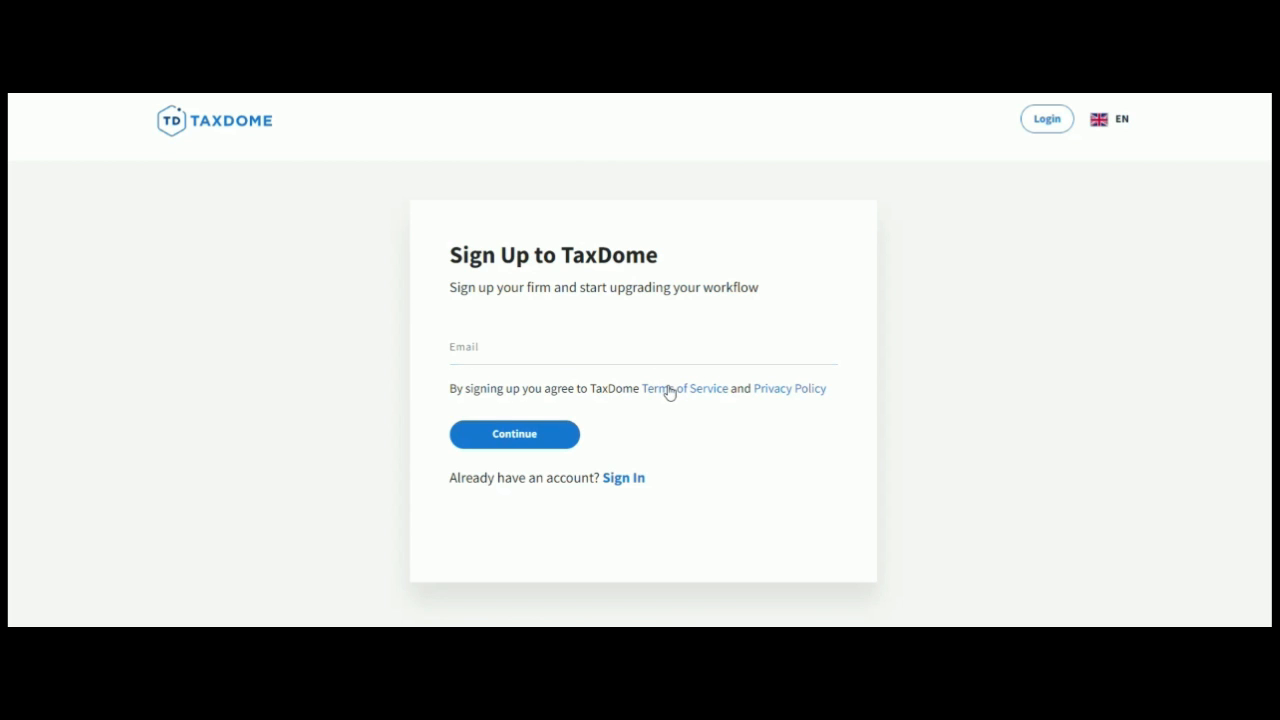
pyautogui.moveTo(772, 396)
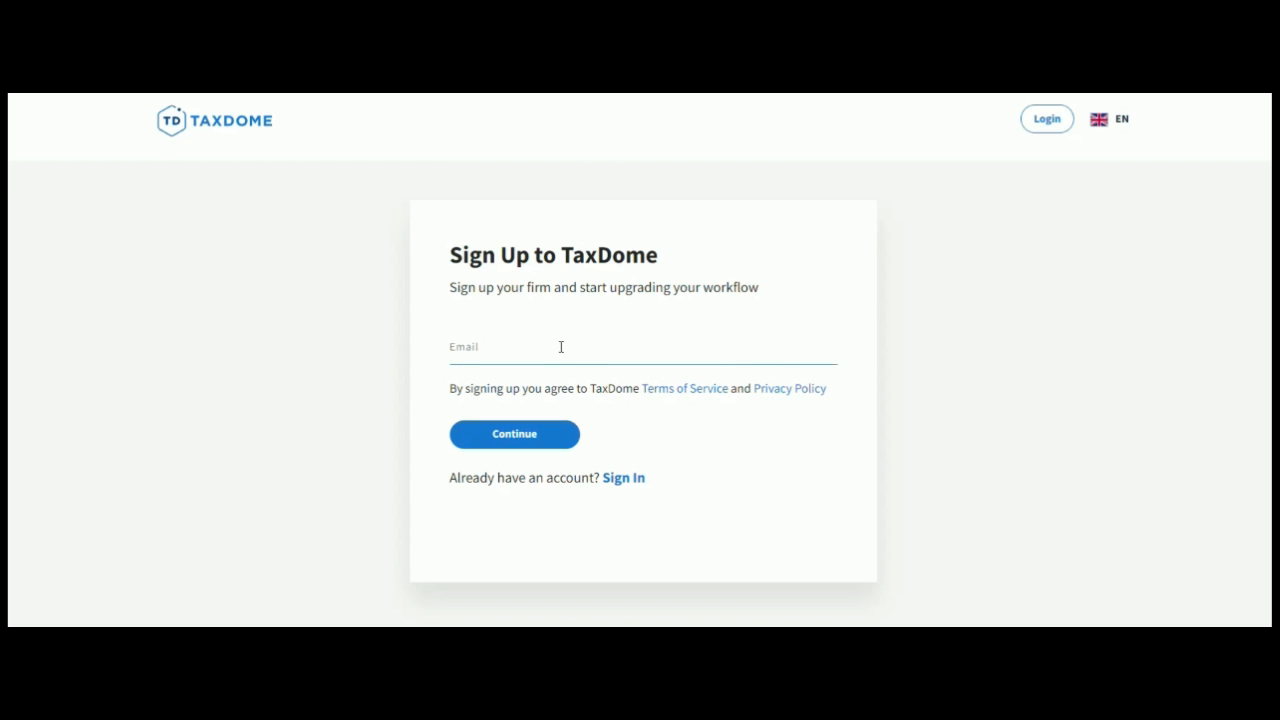
# Place the cursor in the Email field of the Sign Up to TaxDome form
pyautogui.click(514, 434)
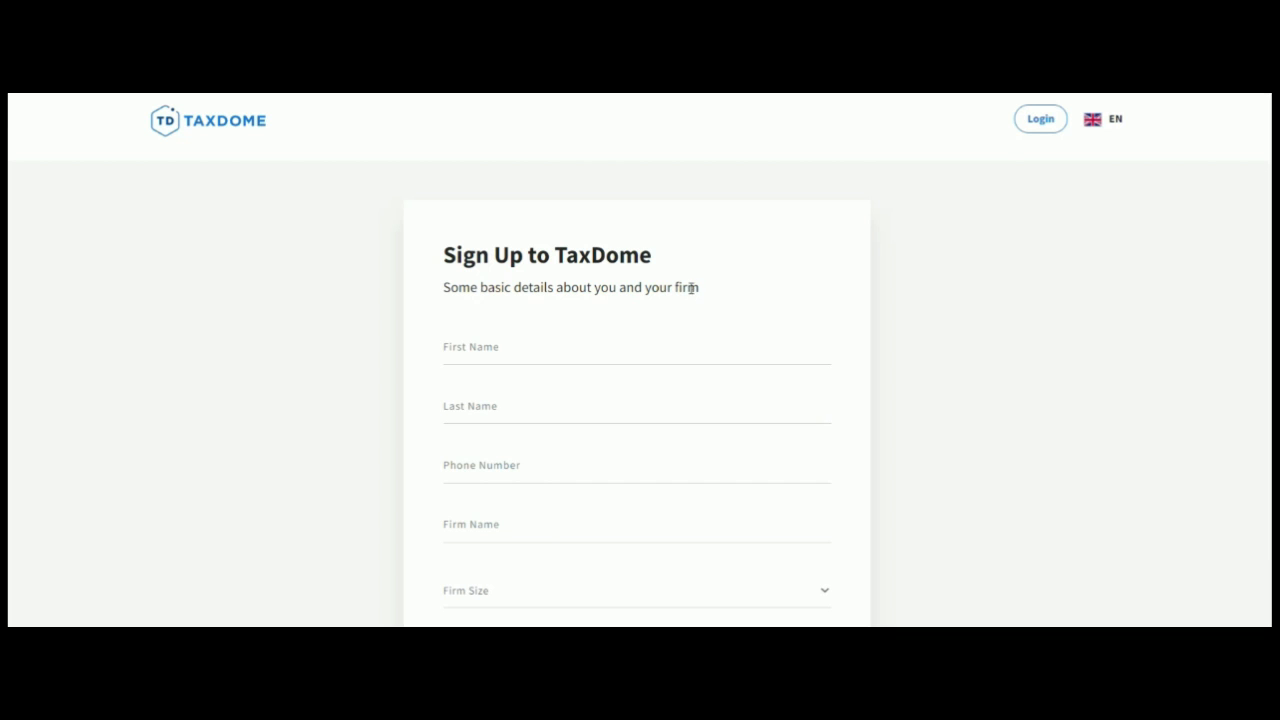
pyautogui.moveTo(702, 292)
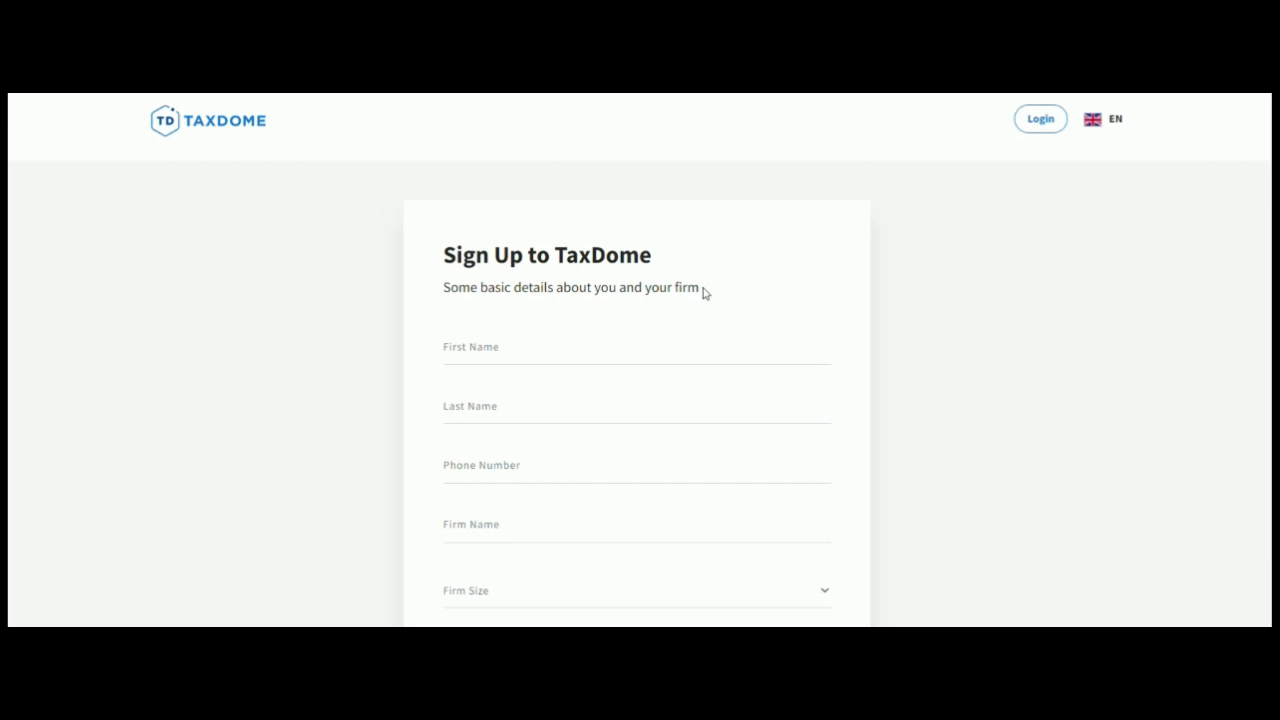
# Scroll down the basic details form (First Name, Last Name, Phone, Firm Name, Firm Size)
pyautogui.scroll(-3)
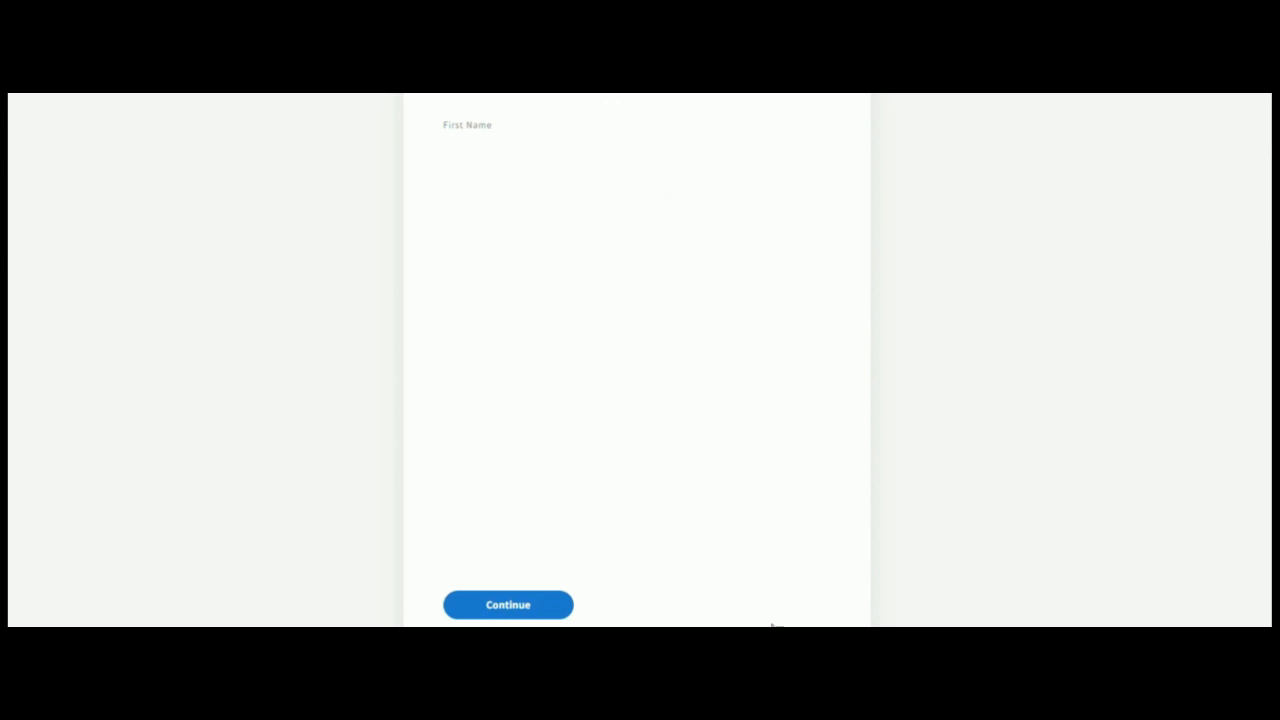
pyautogui.moveTo(556, 612)
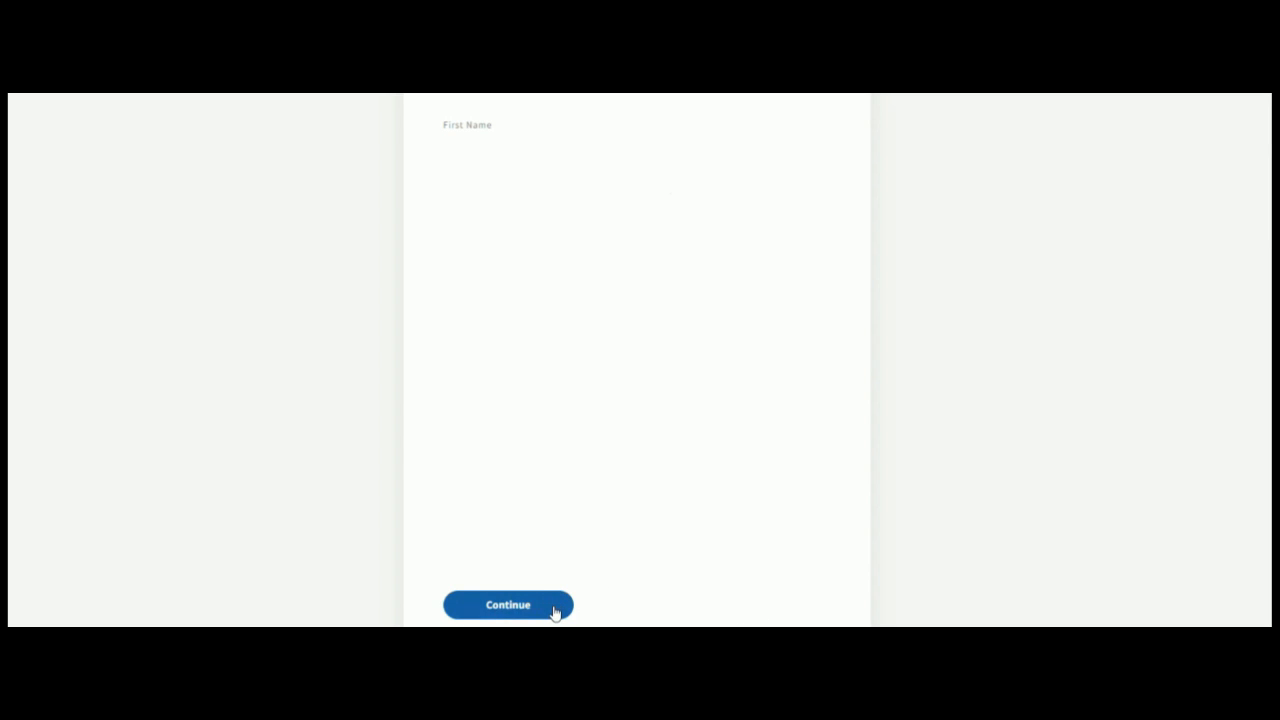
# Submit the personal and firm details to reach the firm address step
pyautogui.click(508, 604)
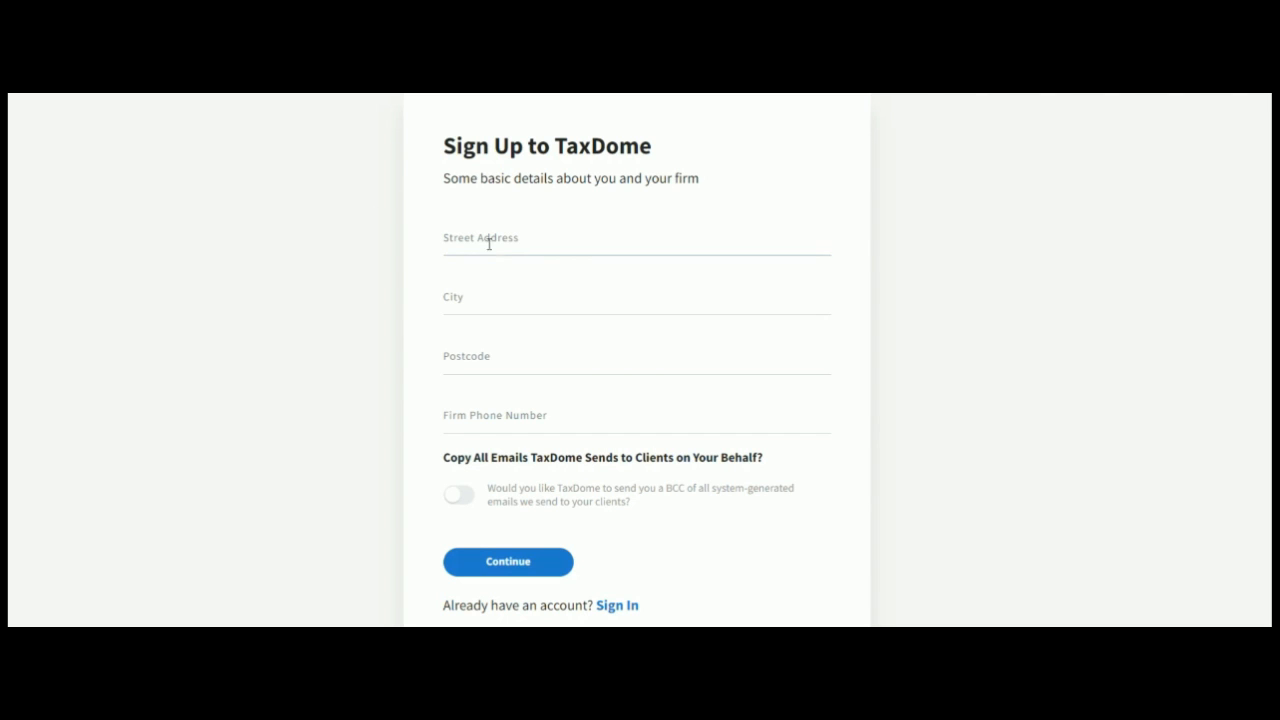
pyautogui.moveTo(570, 212)
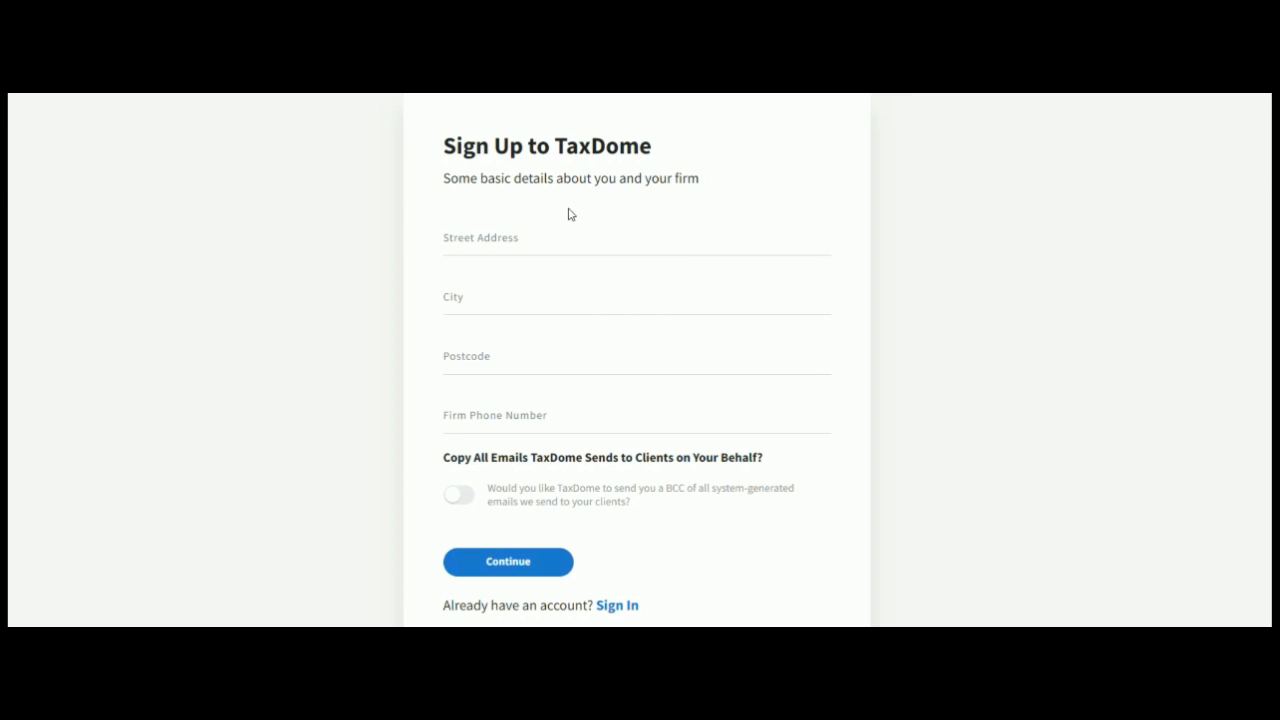
pyautogui.moveTo(548, 208)
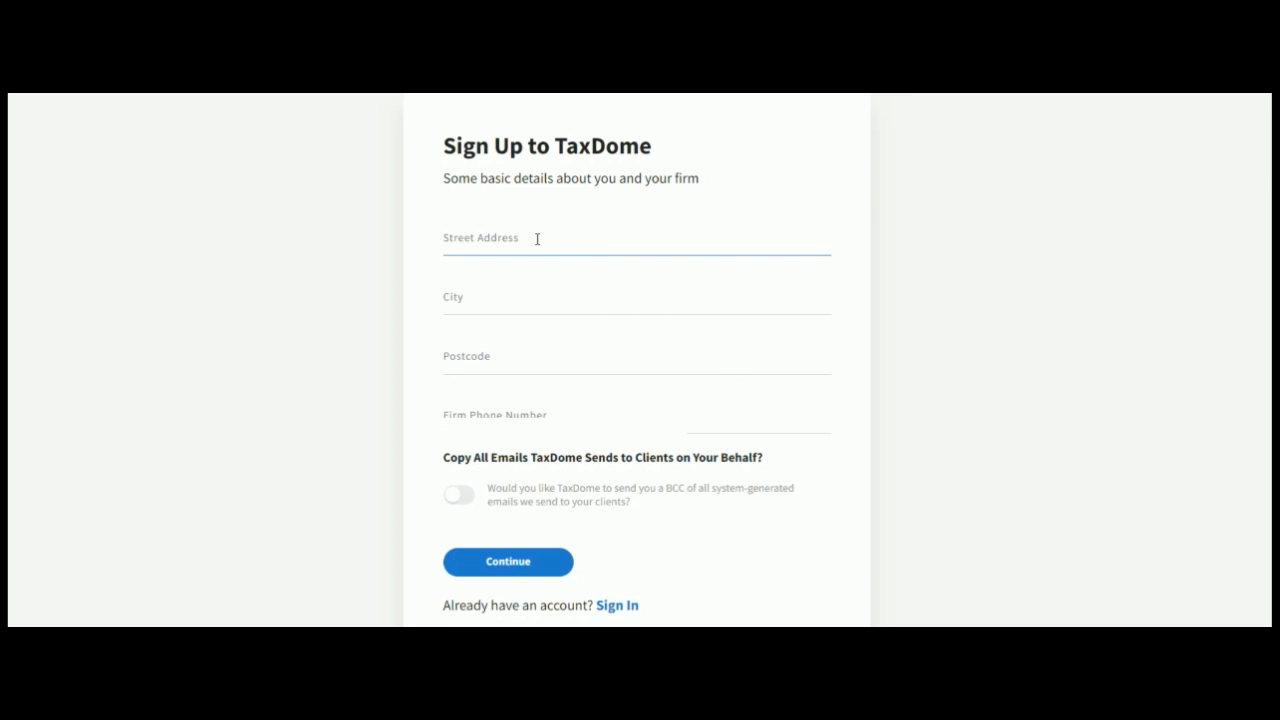
# Submit the firm address details to reach the password and firm URL step
pyautogui.click(508, 562)
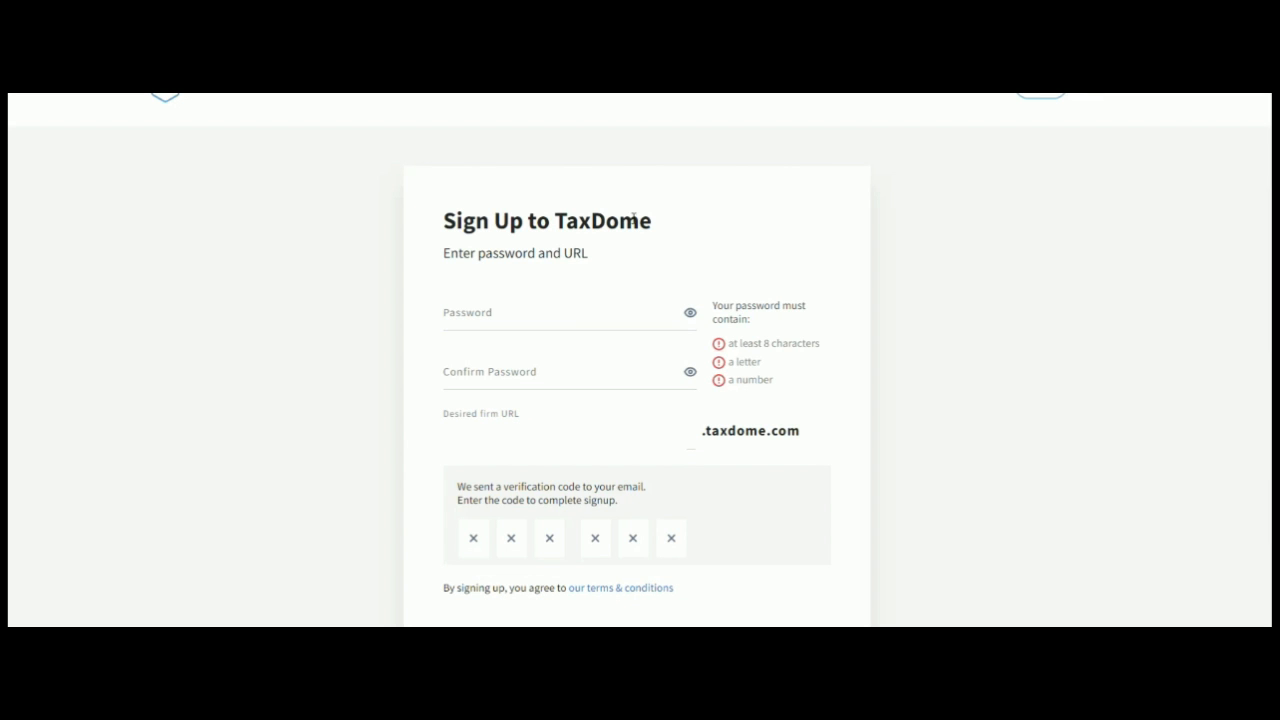
pyautogui.moveTo(620, 268)
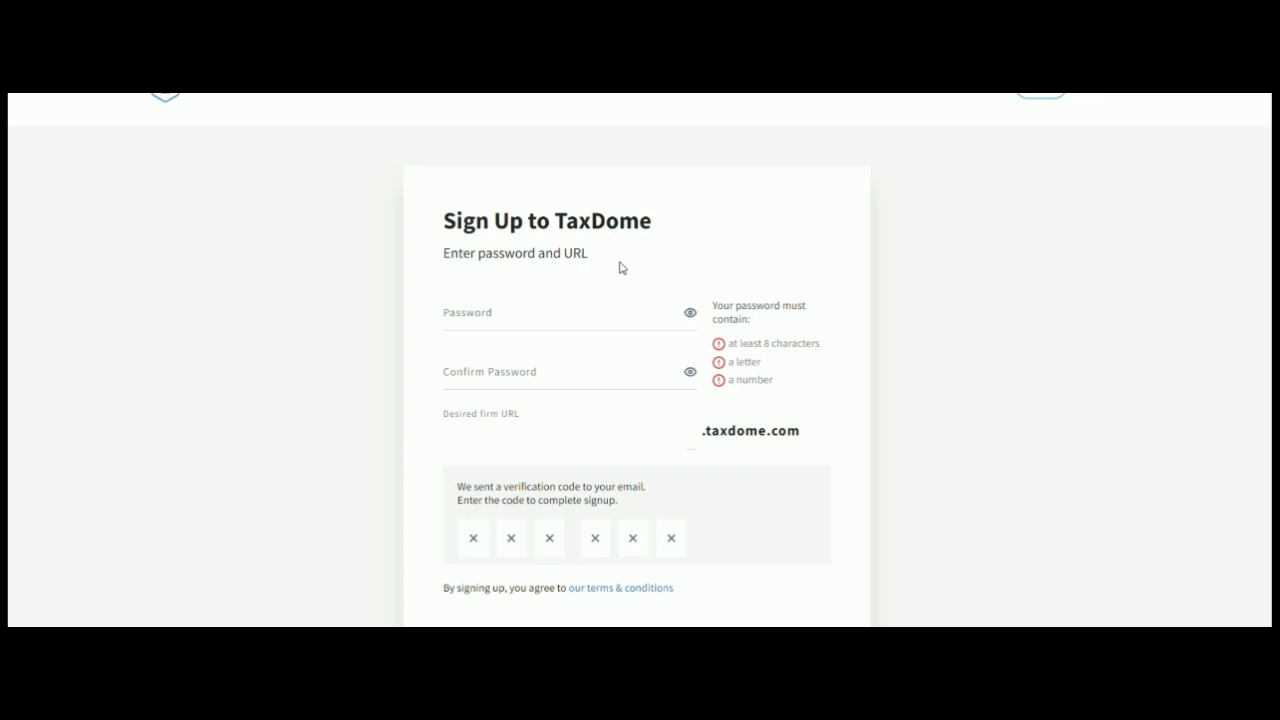
pyautogui.moveTo(608, 264)
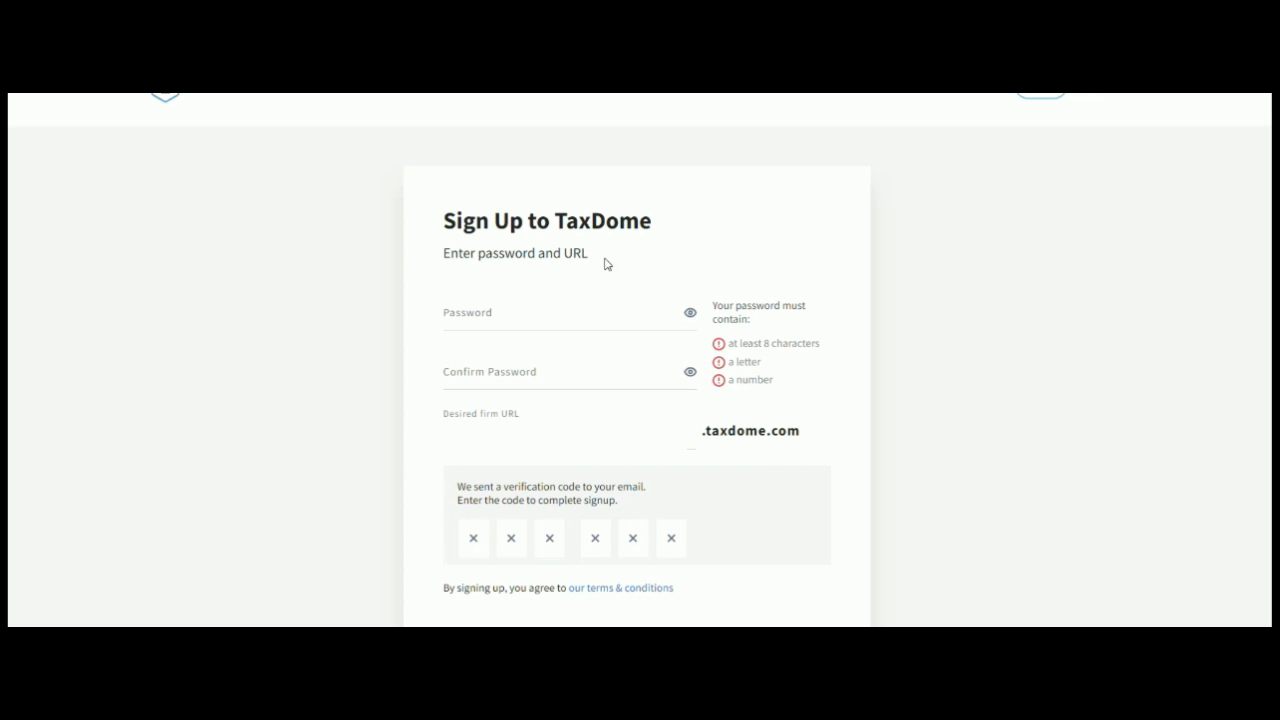
pyautogui.moveTo(412, 396)
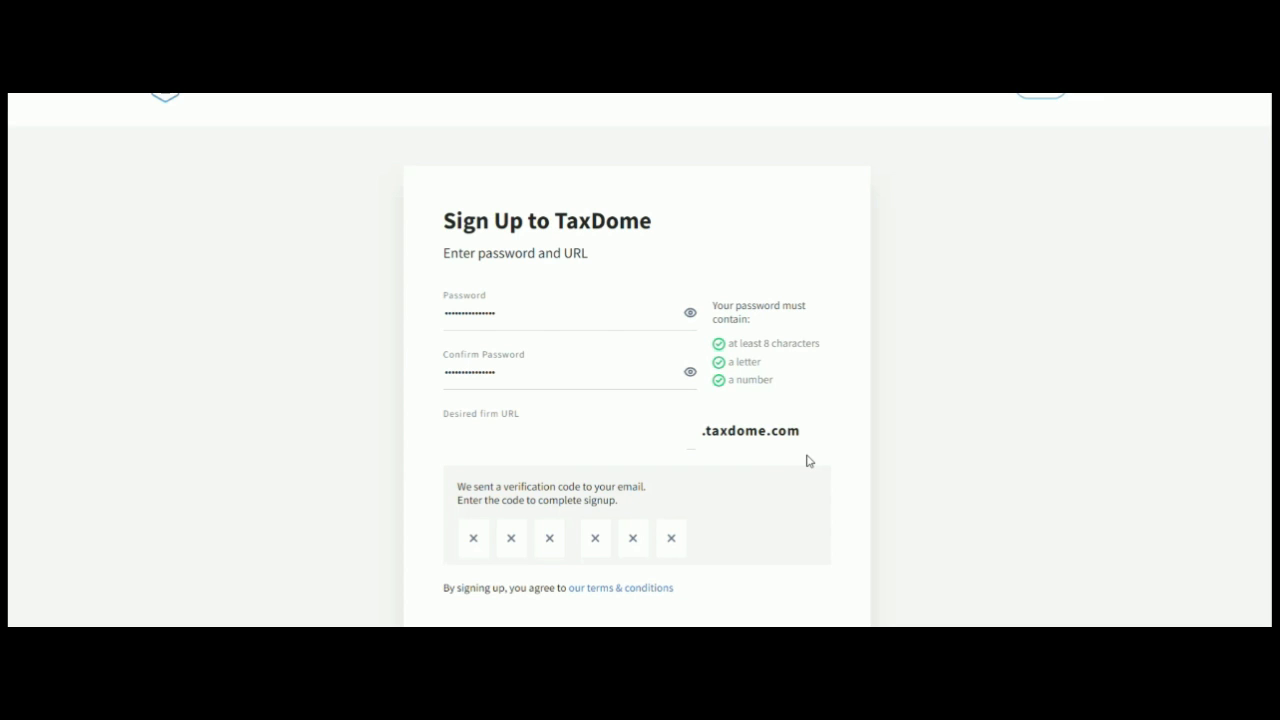
pyautogui.moveTo(804, 468)
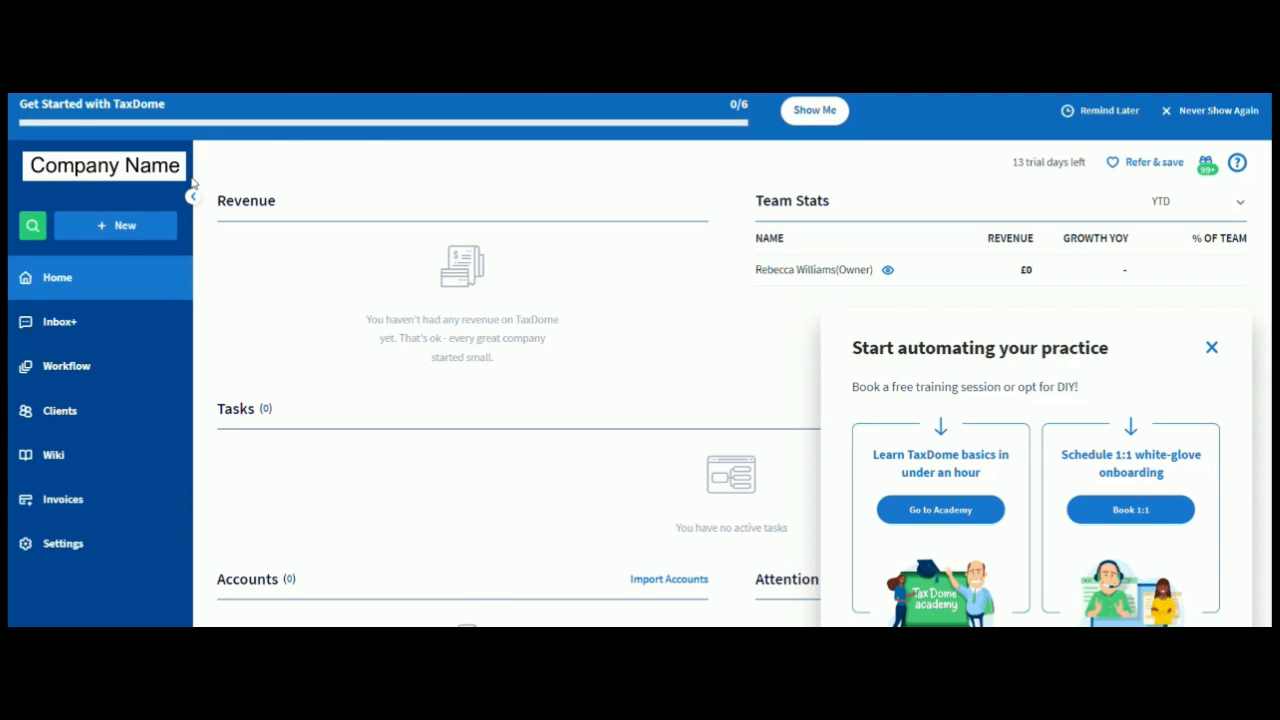
pyautogui.moveTo(594, 180)
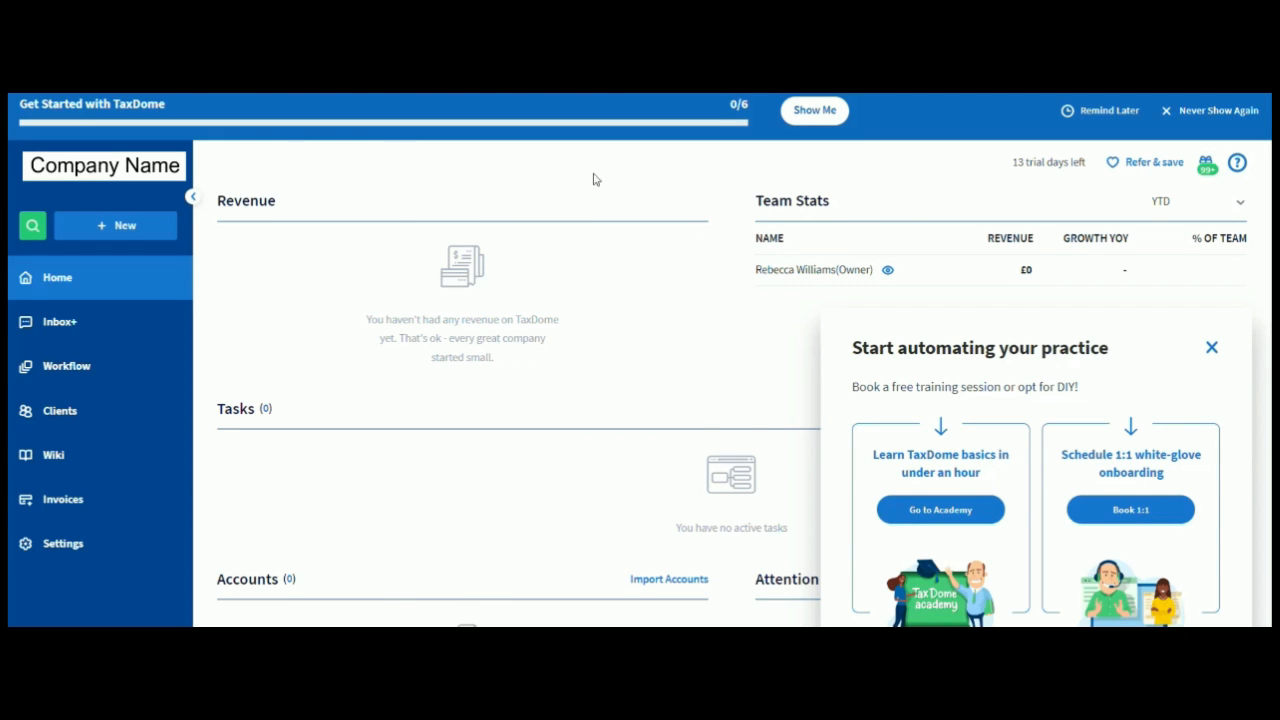
# Scroll the home dashboard to review the Start automating your practice panel
pyautogui.scroll(-3)
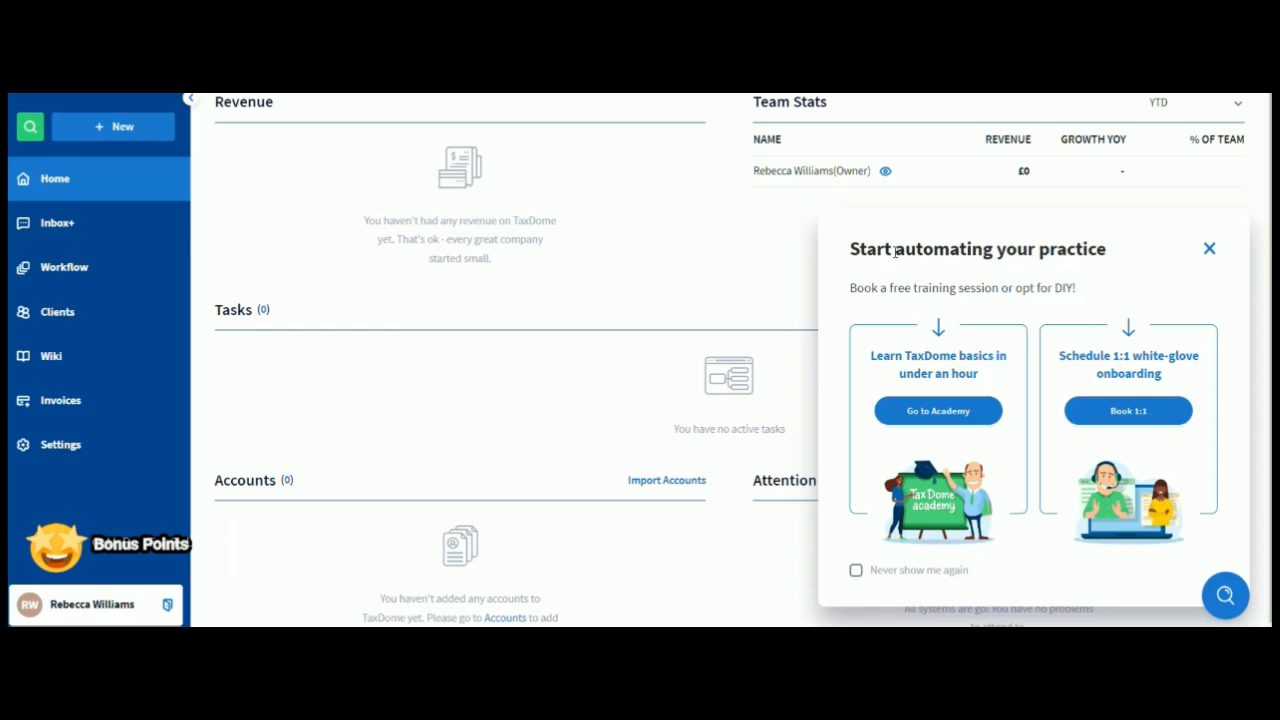
pyautogui.moveTo(848, 248)
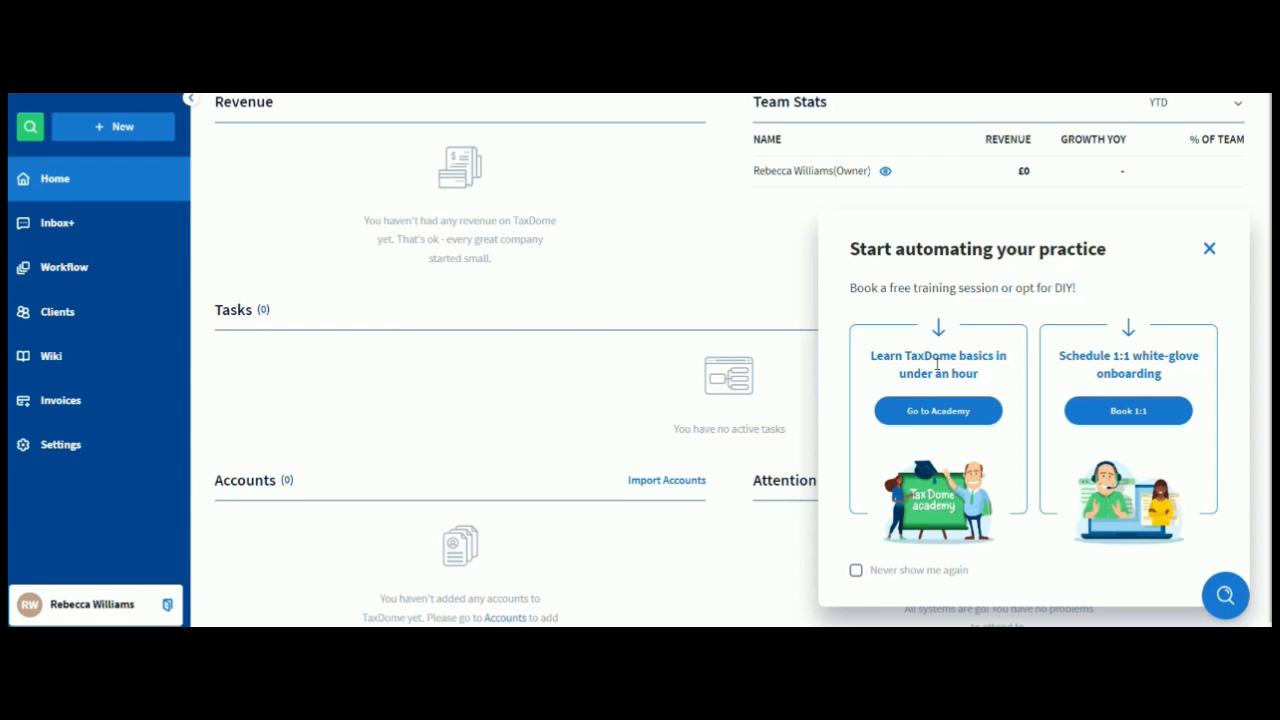
pyautogui.moveTo(938, 412)
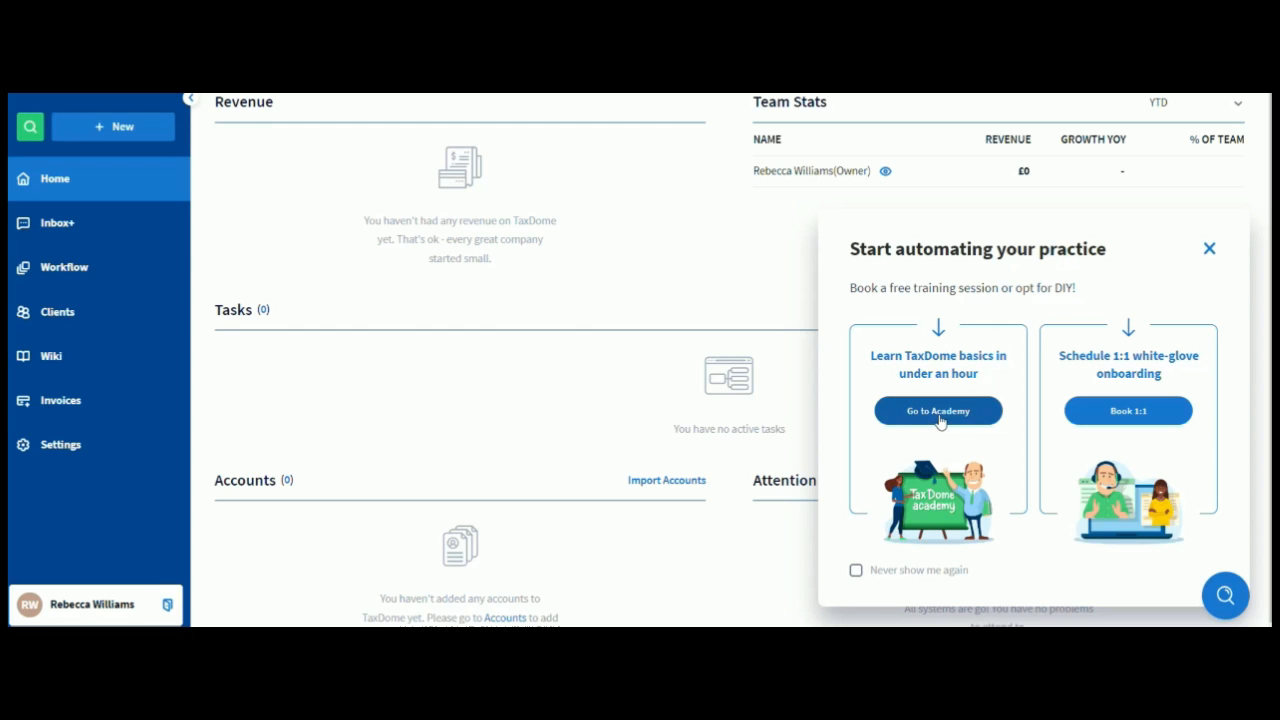
pyautogui.moveTo(960, 412)
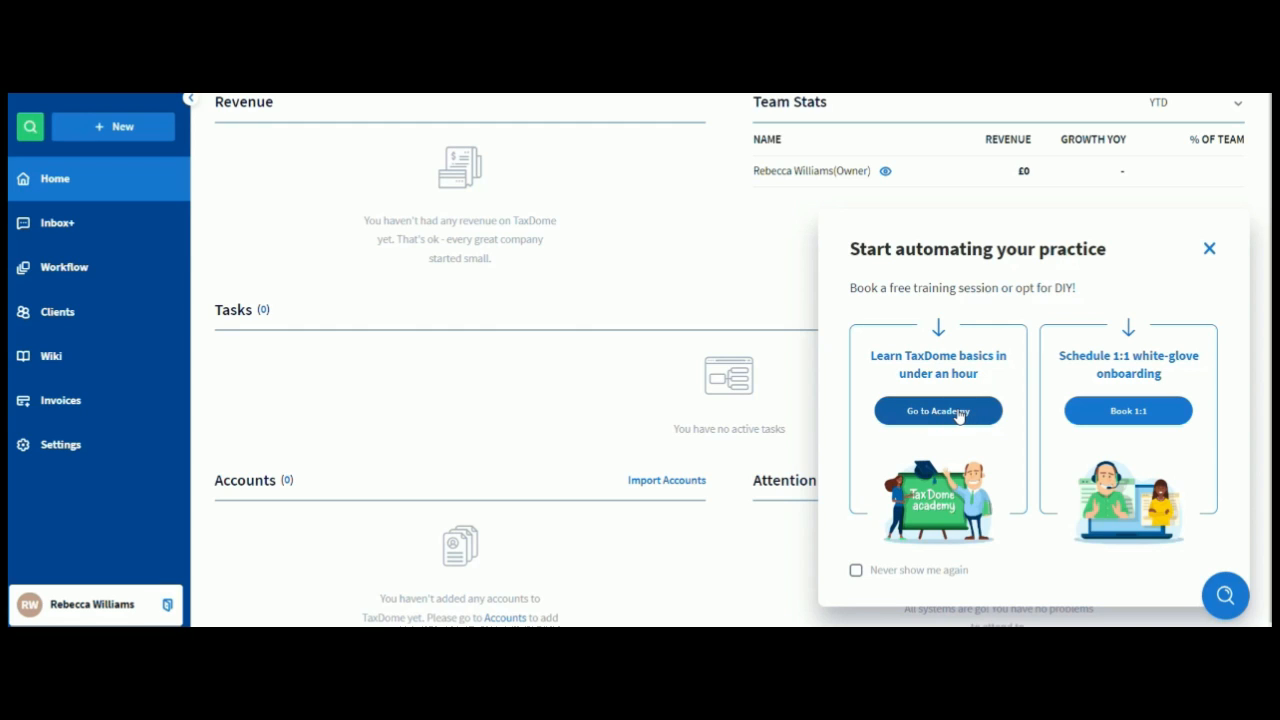
pyautogui.moveTo(1122, 356)
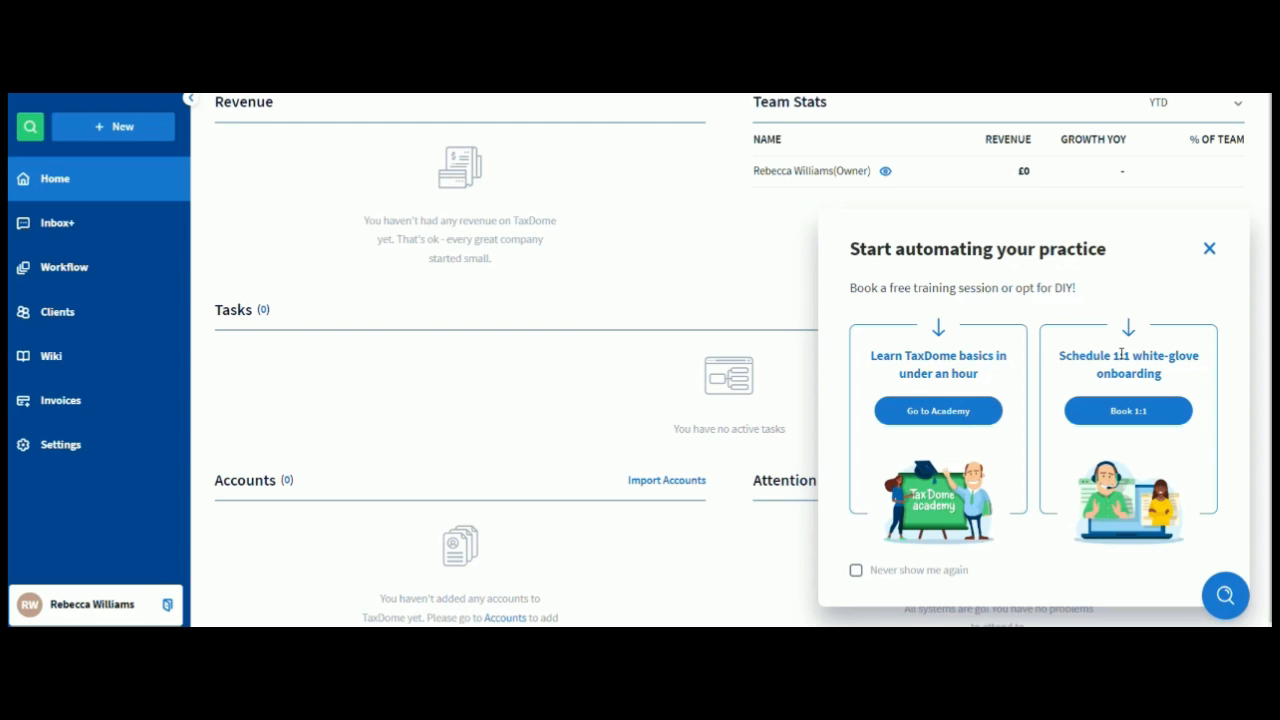
pyautogui.moveTo(1128, 422)
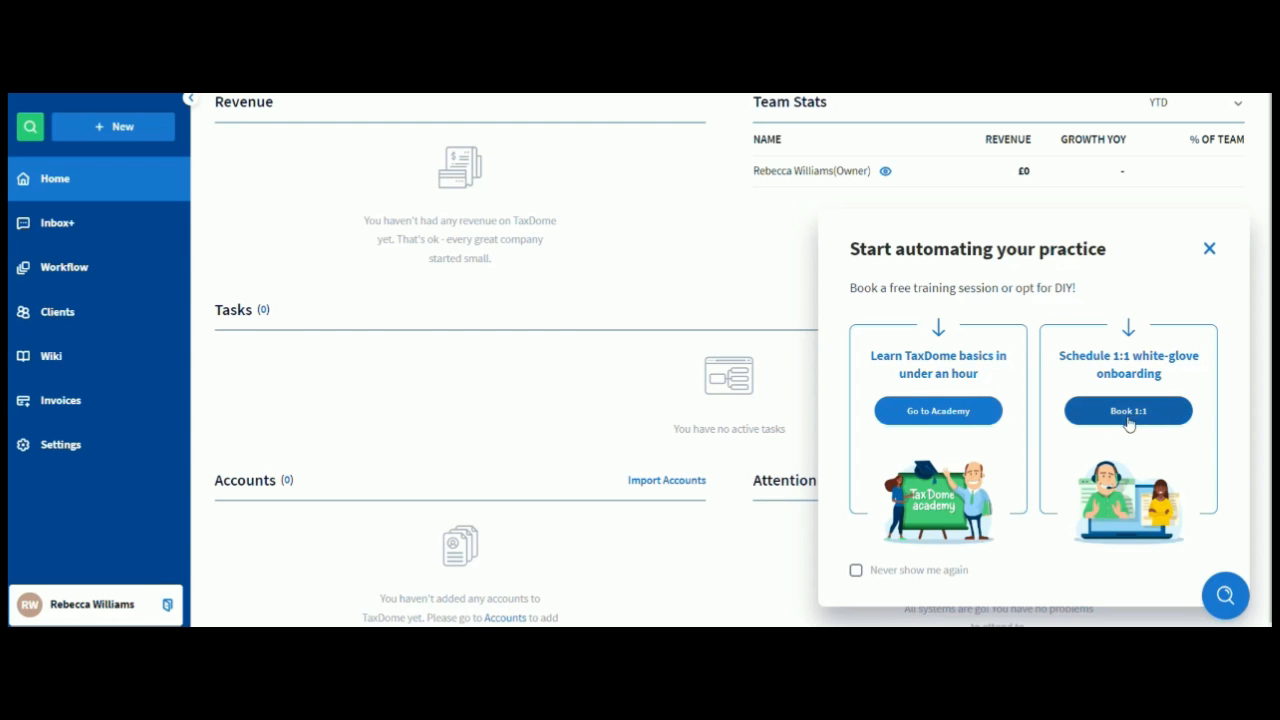
pyautogui.moveTo(1128, 424)
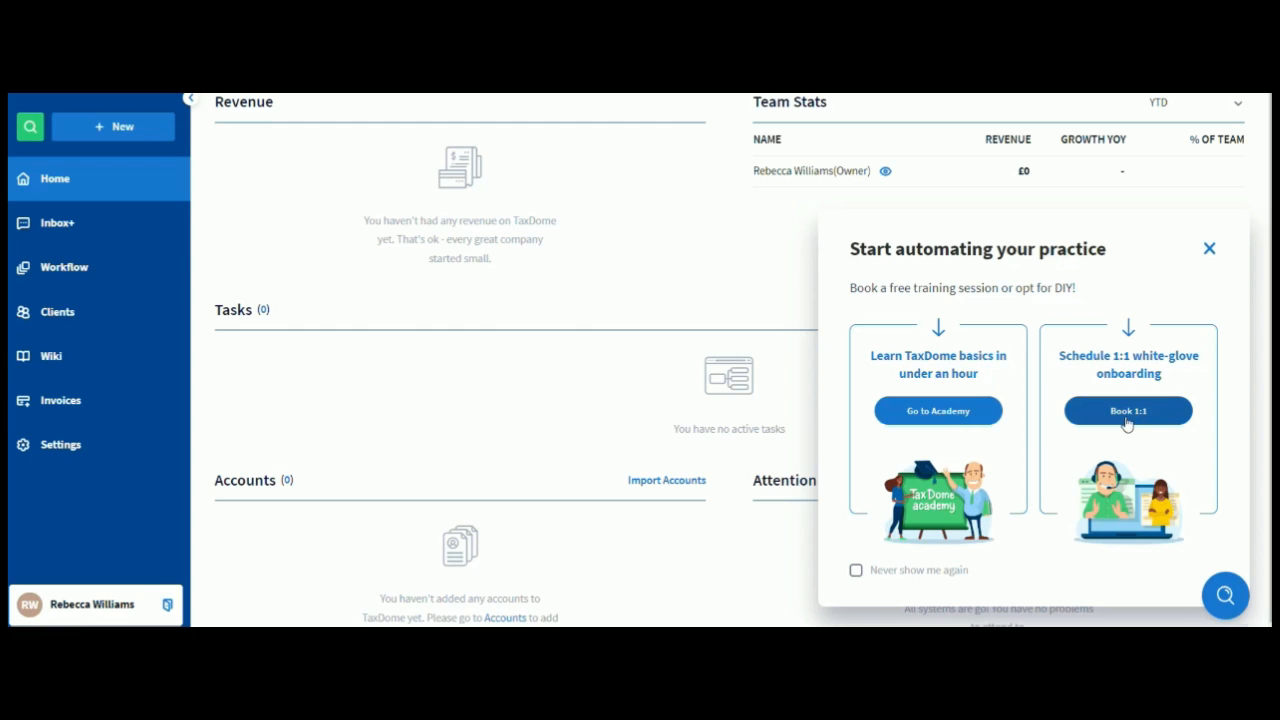
pyautogui.moveTo(936, 512)
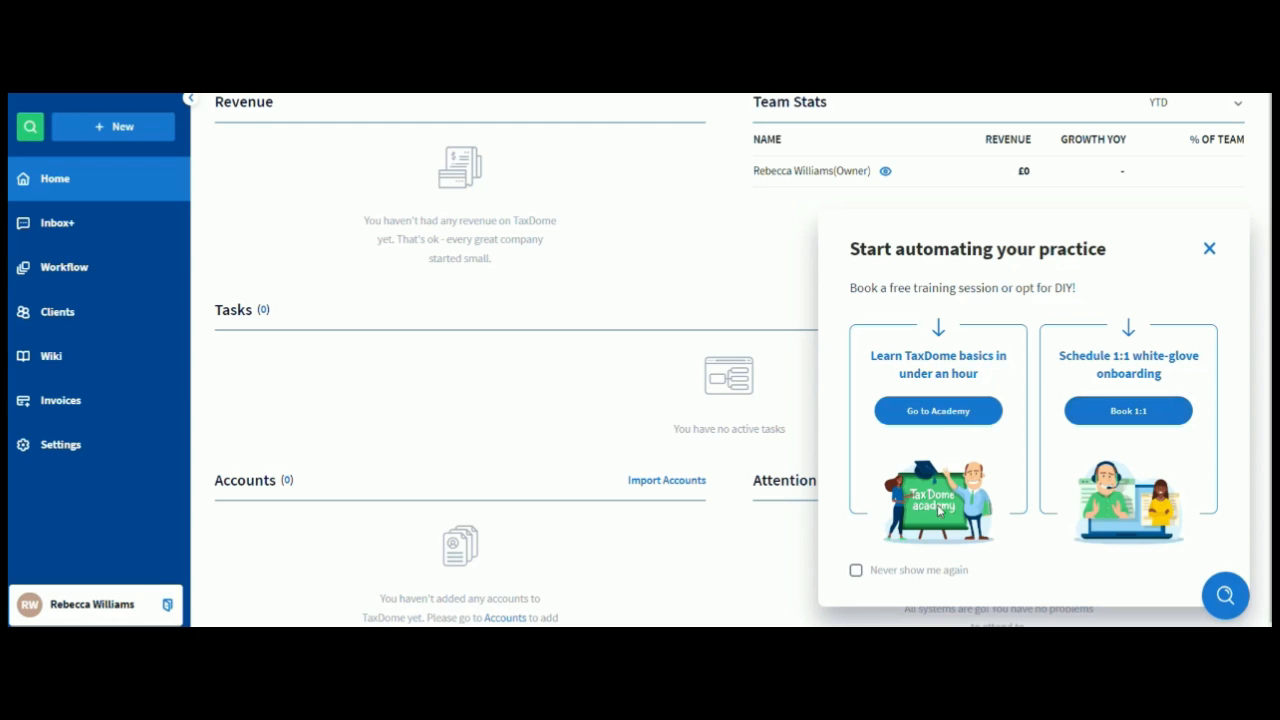
pyautogui.moveTo(868, 580)
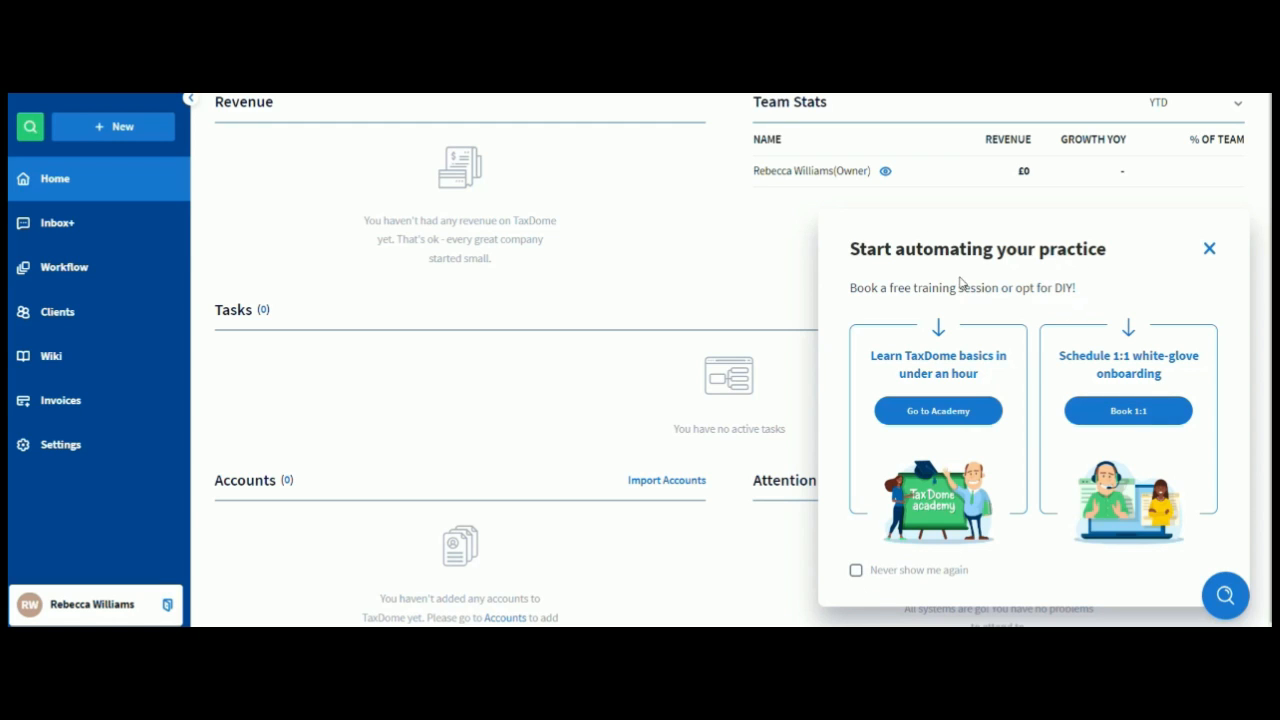
pyautogui.moveTo(1228, 256)
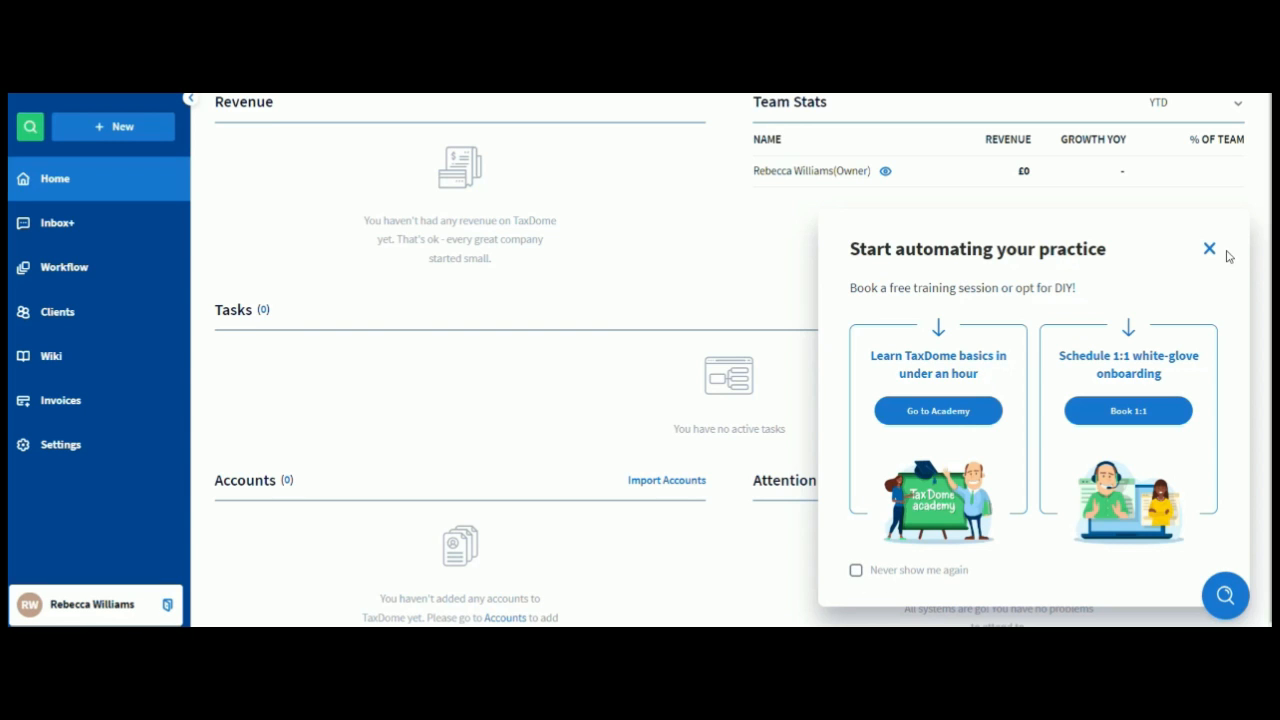
pyautogui.moveTo(1208, 252)
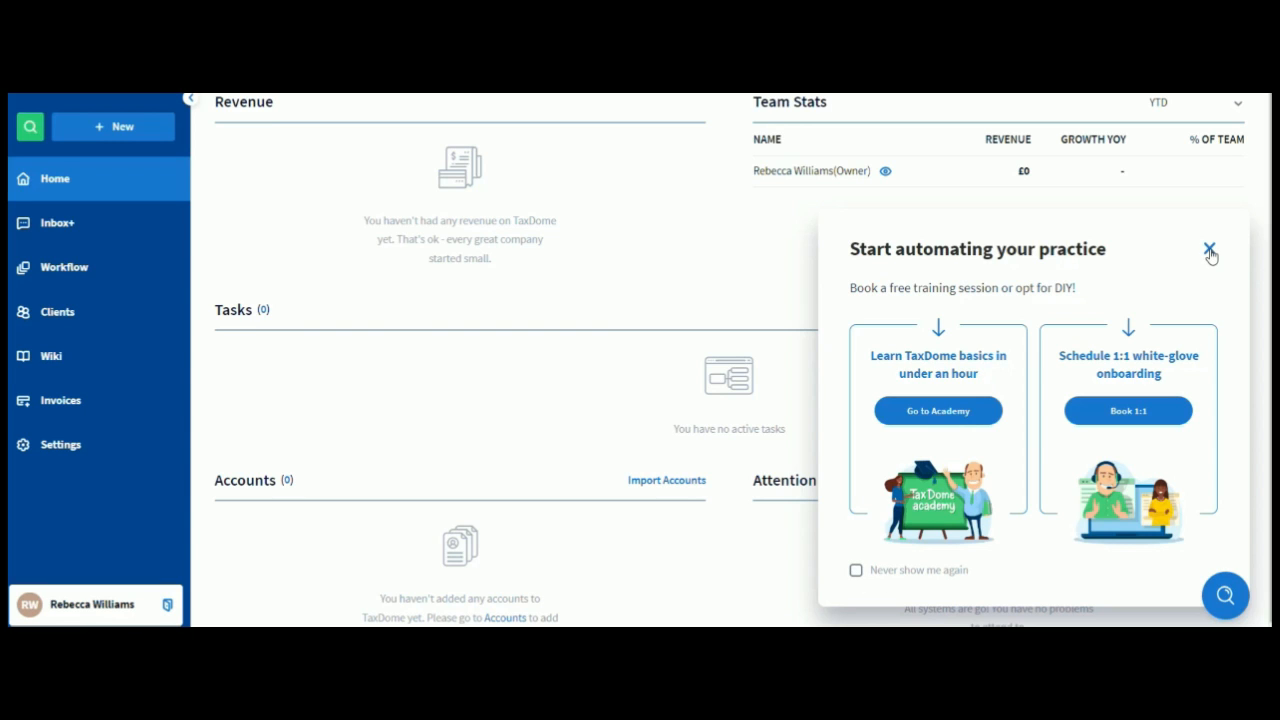
# Dismiss the training offer panel, leaving the Get Started with TaxDome checklist at 0/6
pyautogui.click(1208, 252)
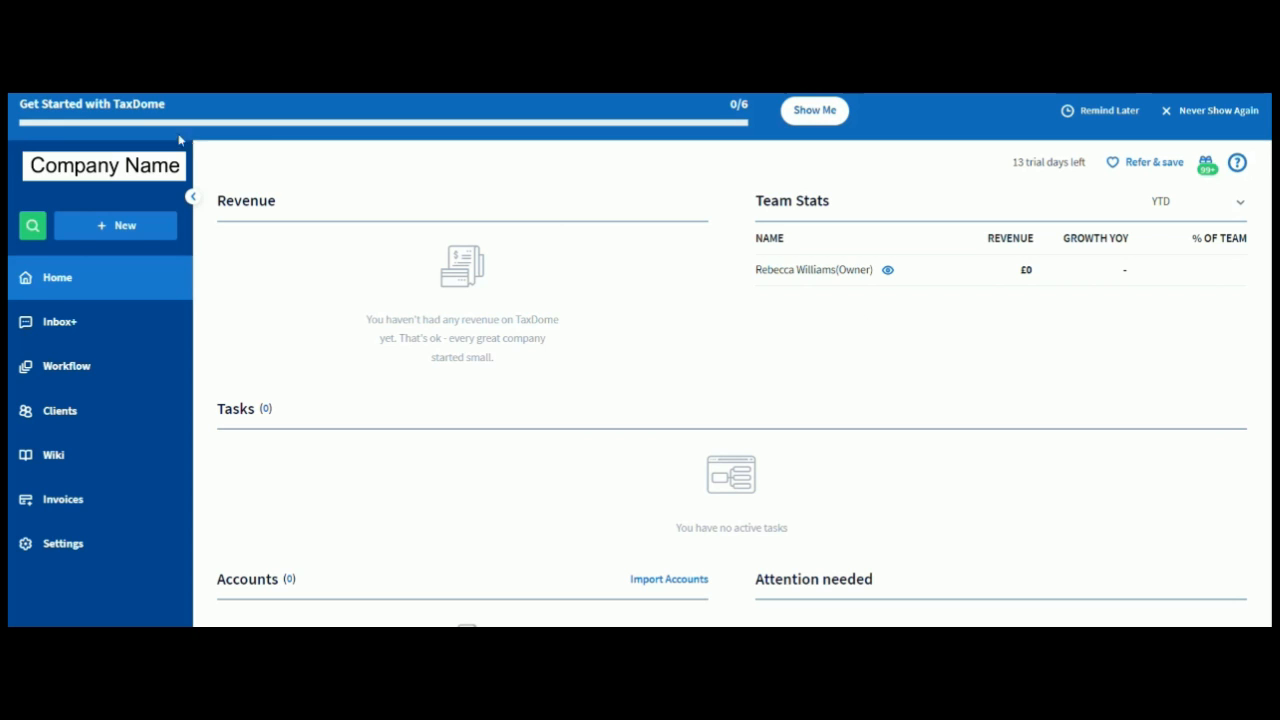
pyautogui.moveTo(172, 118)
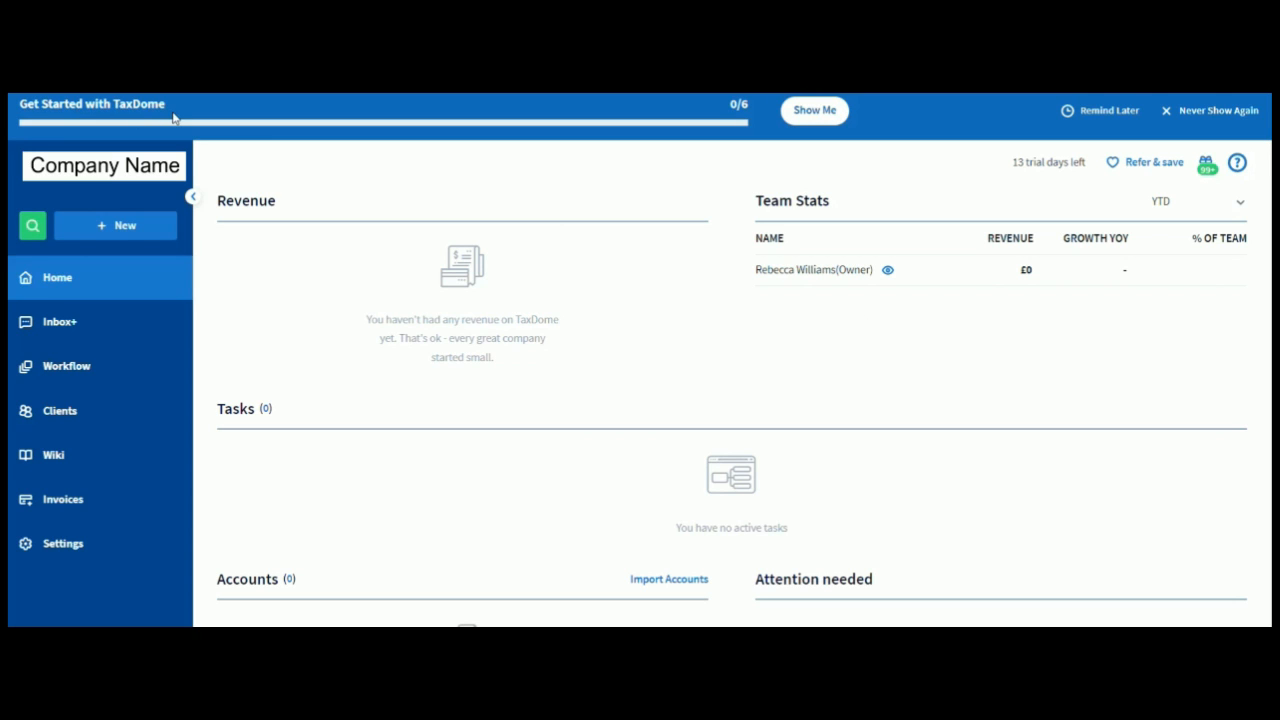
pyautogui.click(814, 110)
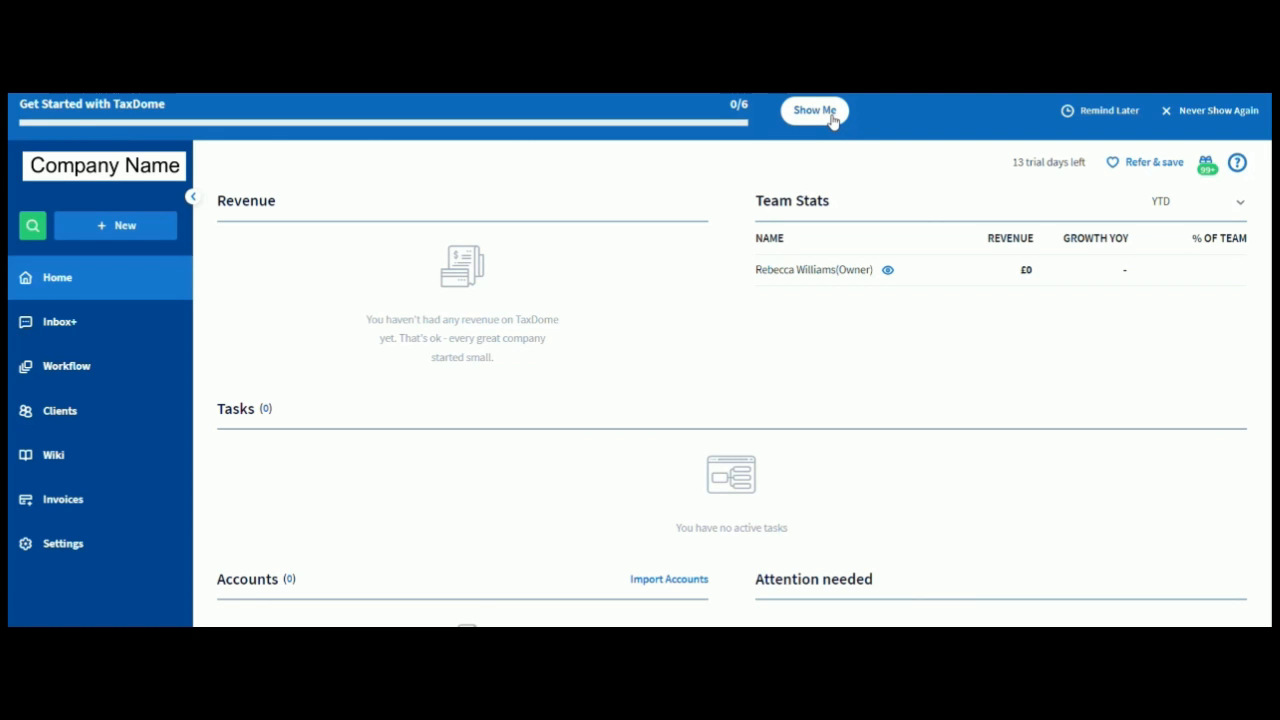
pyautogui.moveTo(820, 122)
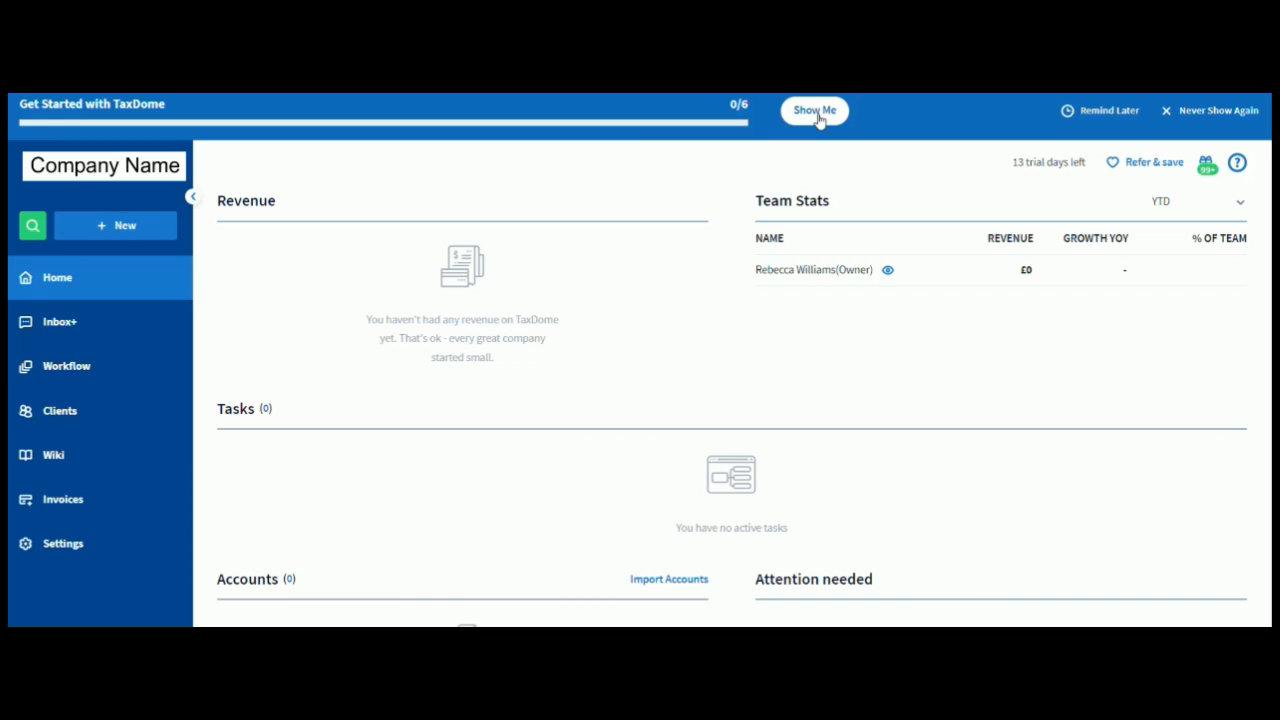
pyautogui.moveTo(880, 148)
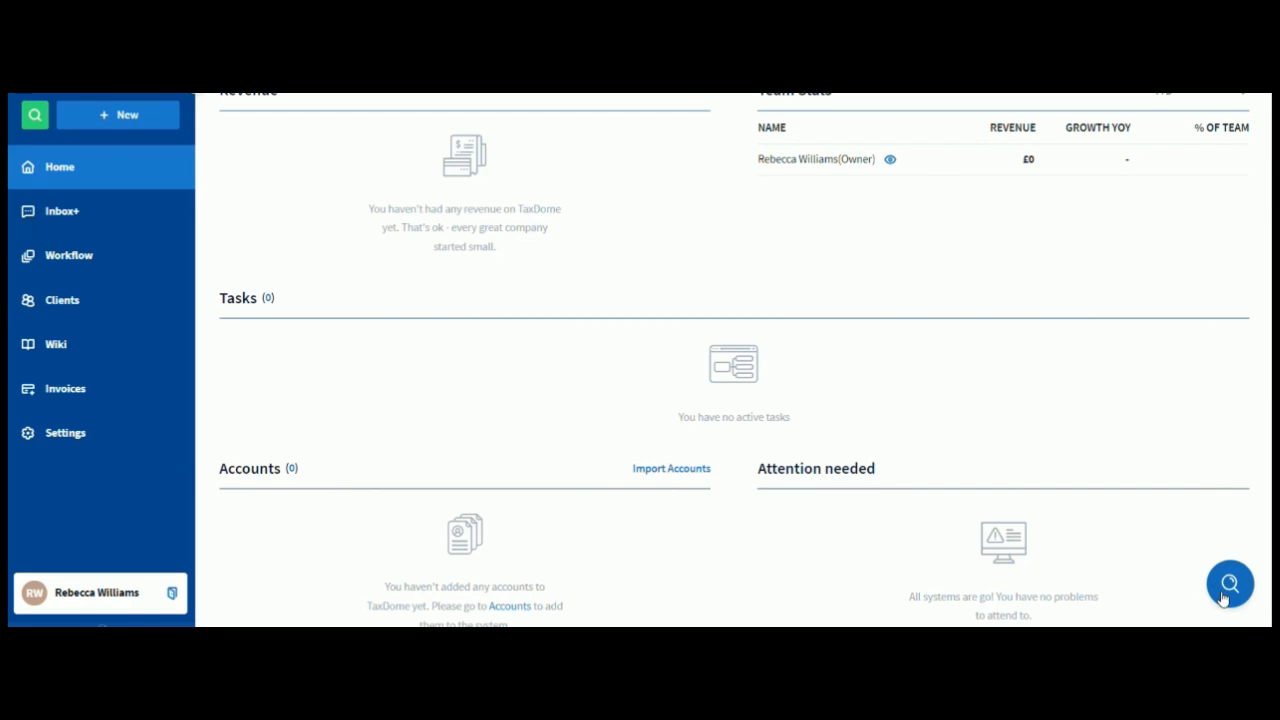
# Show the help panel and scroll through its Instant Answers articles
pyautogui.click(1228, 592)
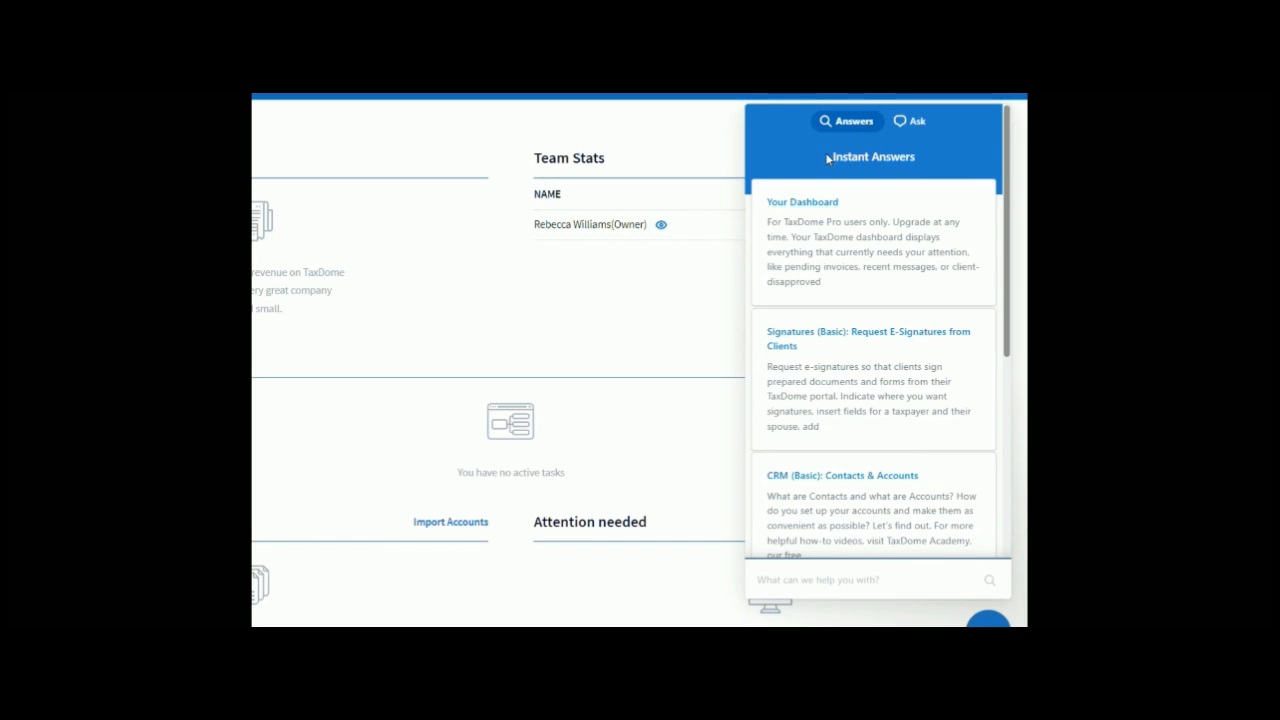
pyautogui.scroll(-3)
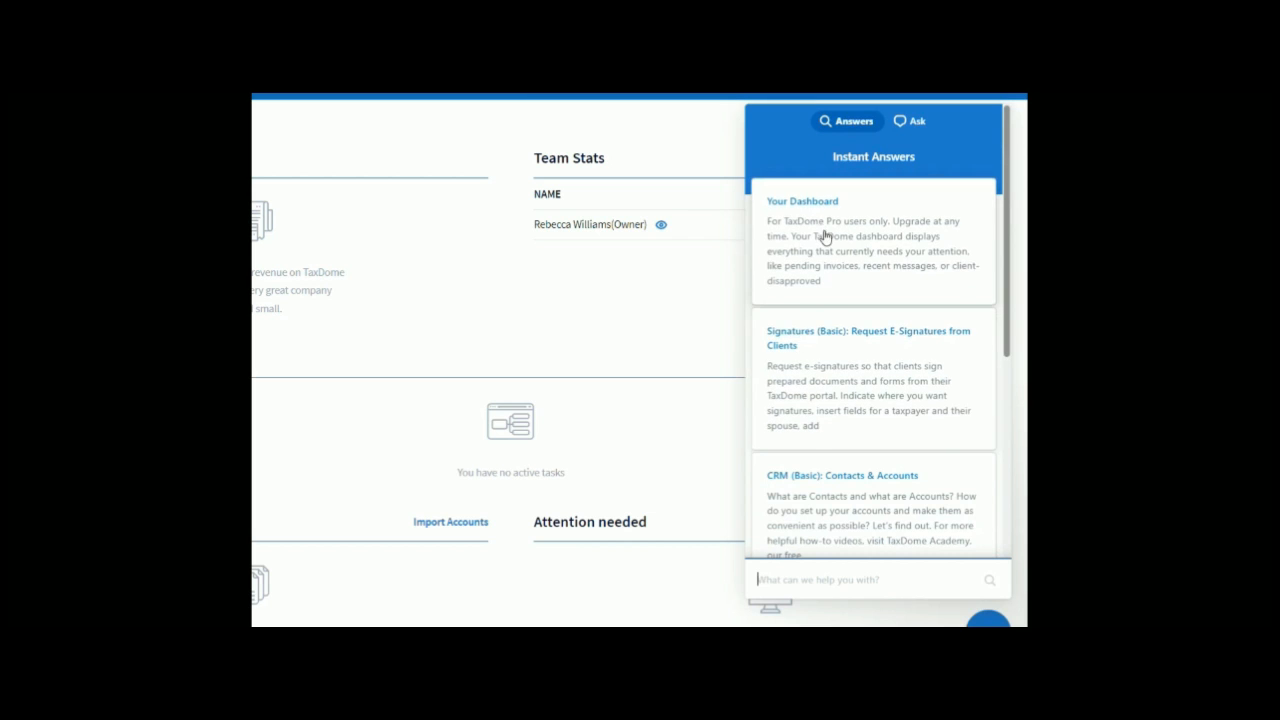
pyautogui.scroll(-3)
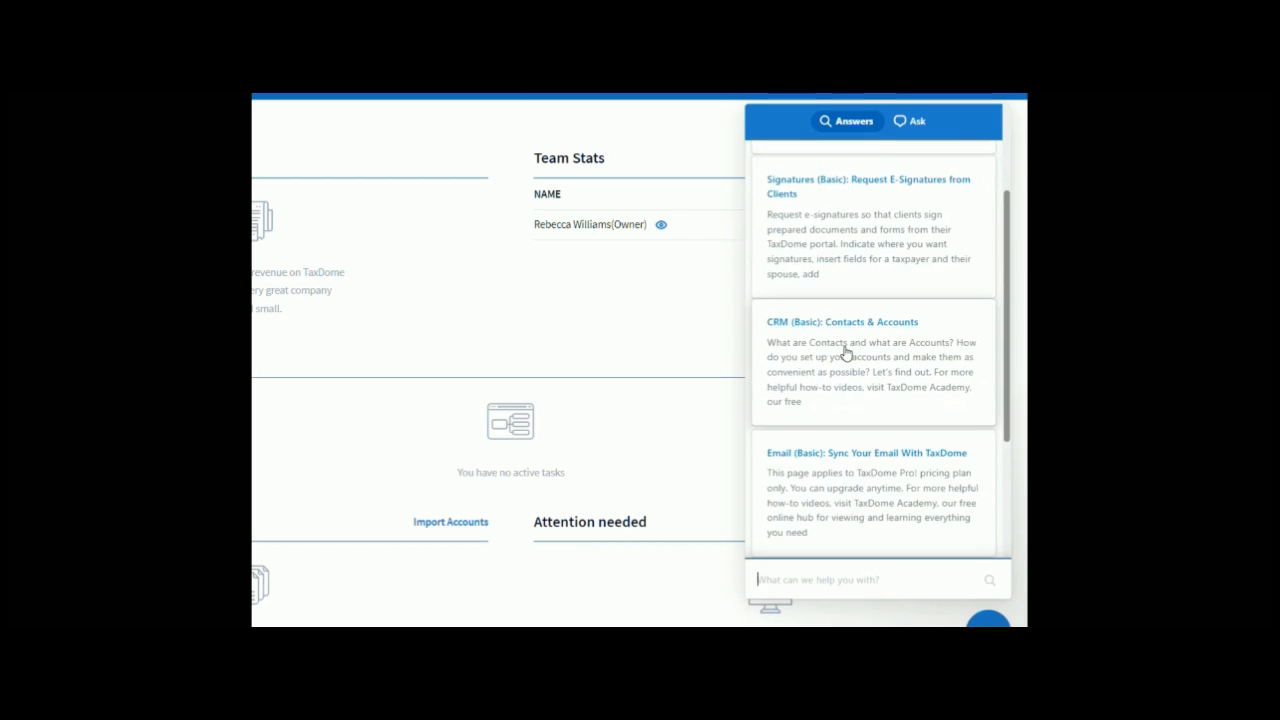
pyautogui.scroll(-3)
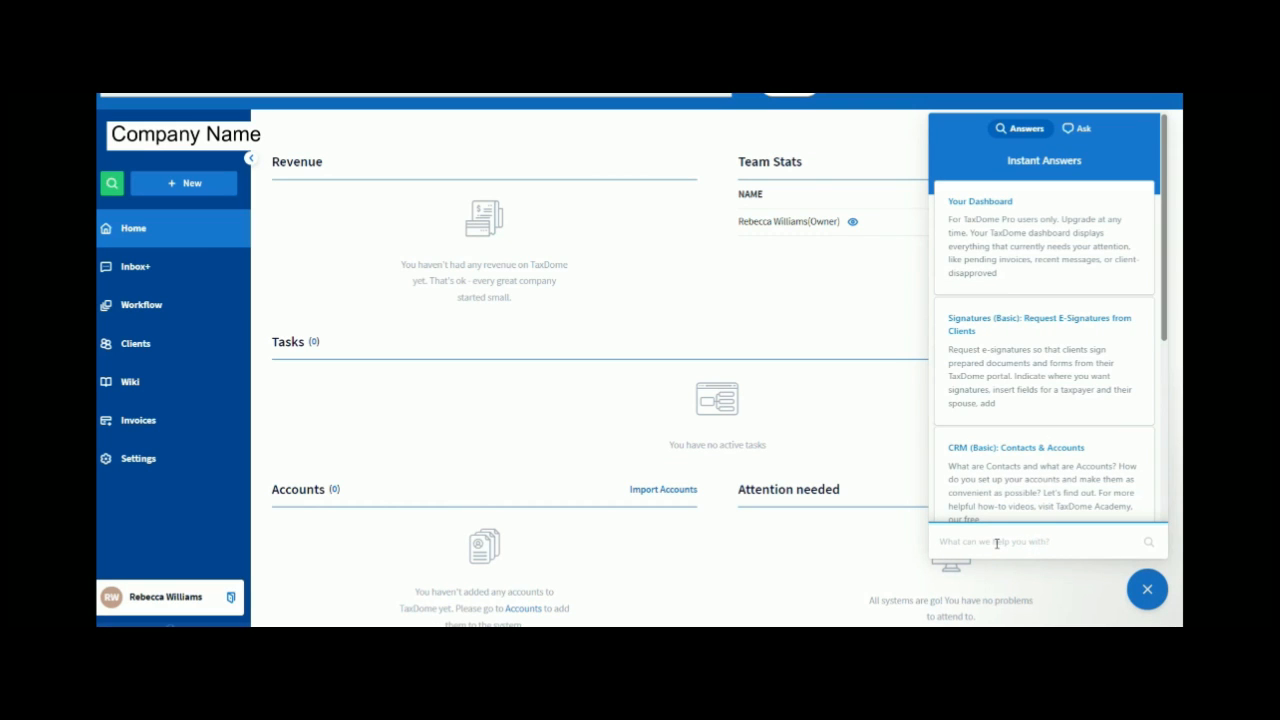
# View the Ask tab's Email and Chat support options, then return to the Answers articles
pyautogui.click(1082, 128)
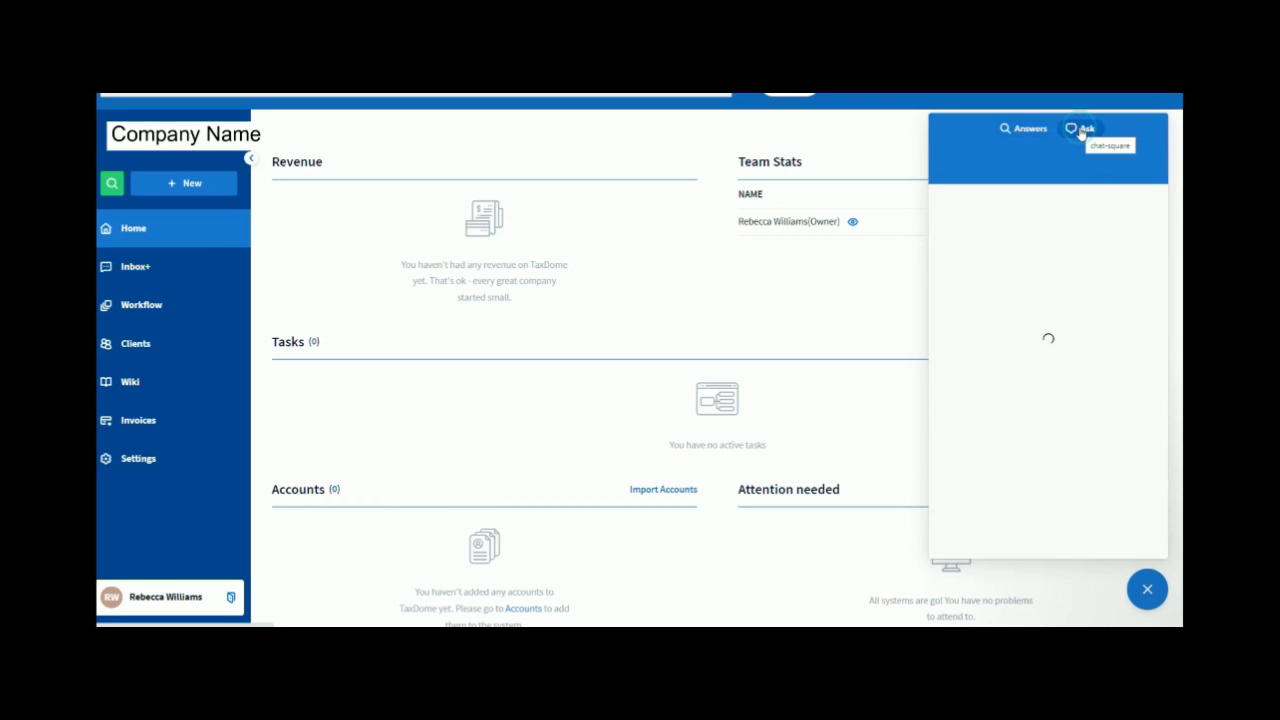
pyautogui.click(1084, 128)
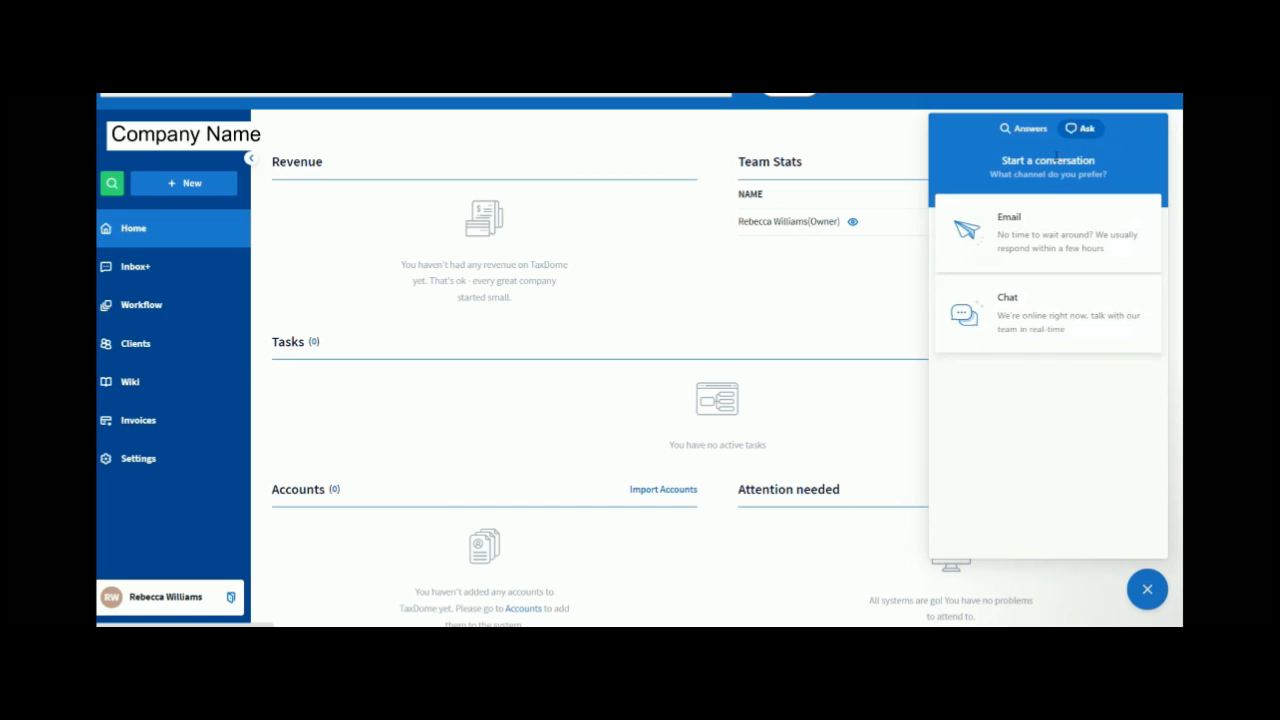
pyautogui.moveTo(1028, 318)
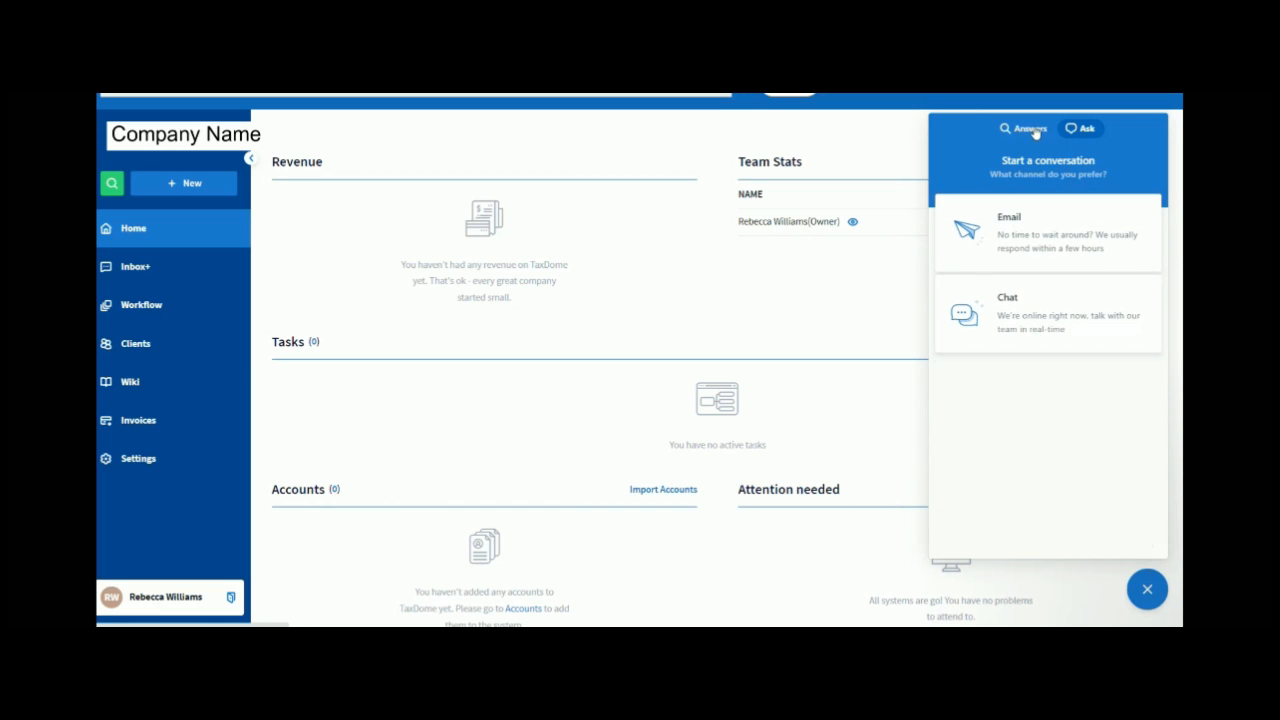
pyautogui.click(1020, 128)
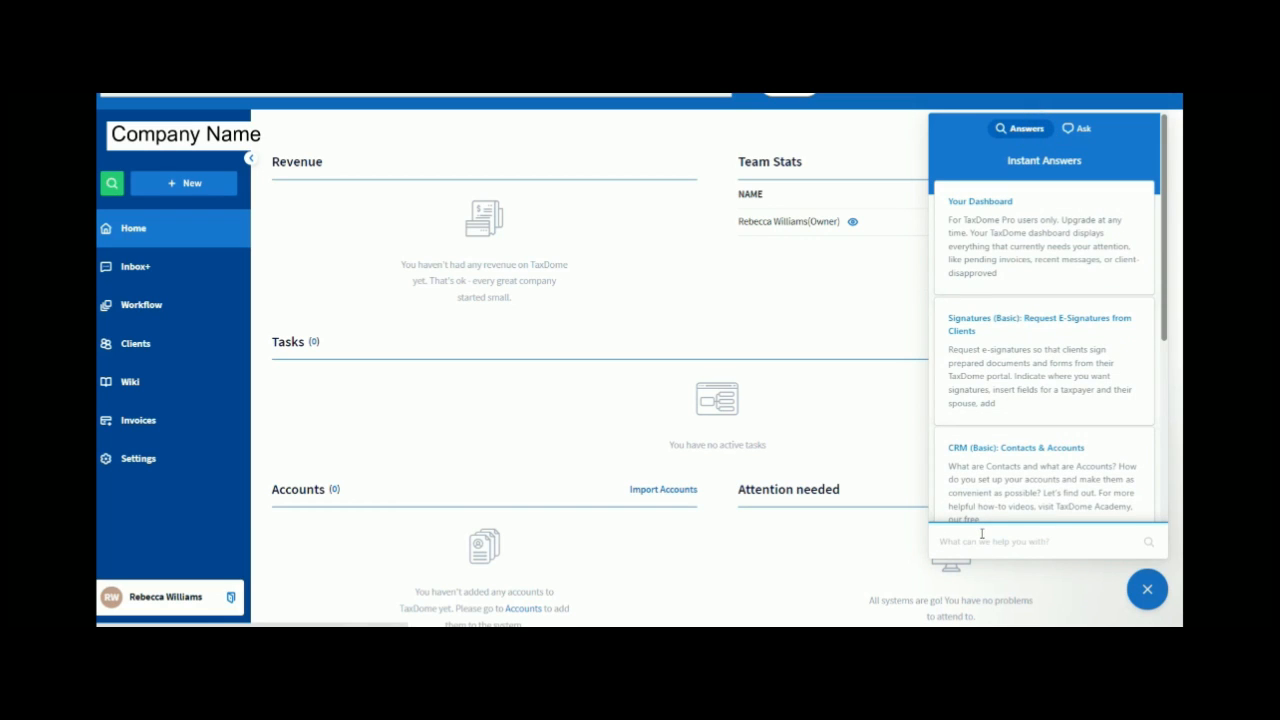
pyautogui.moveTo(982, 538)
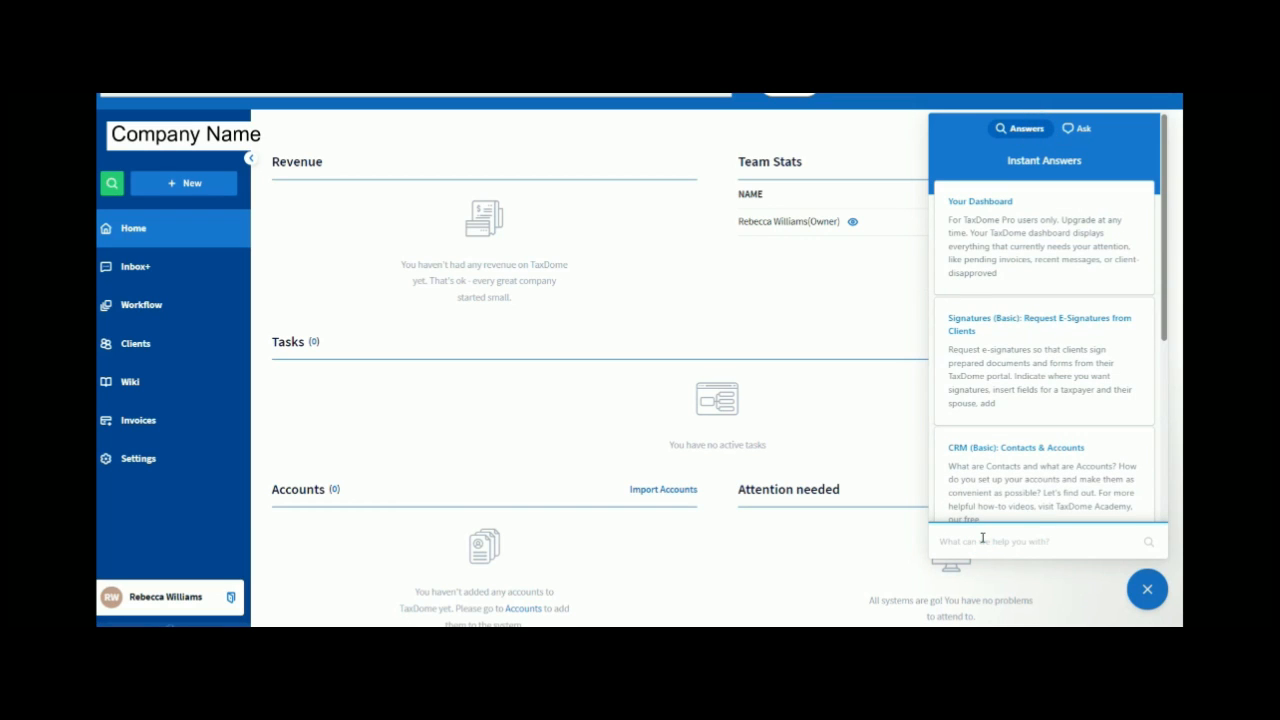
pyautogui.moveTo(968, 540)
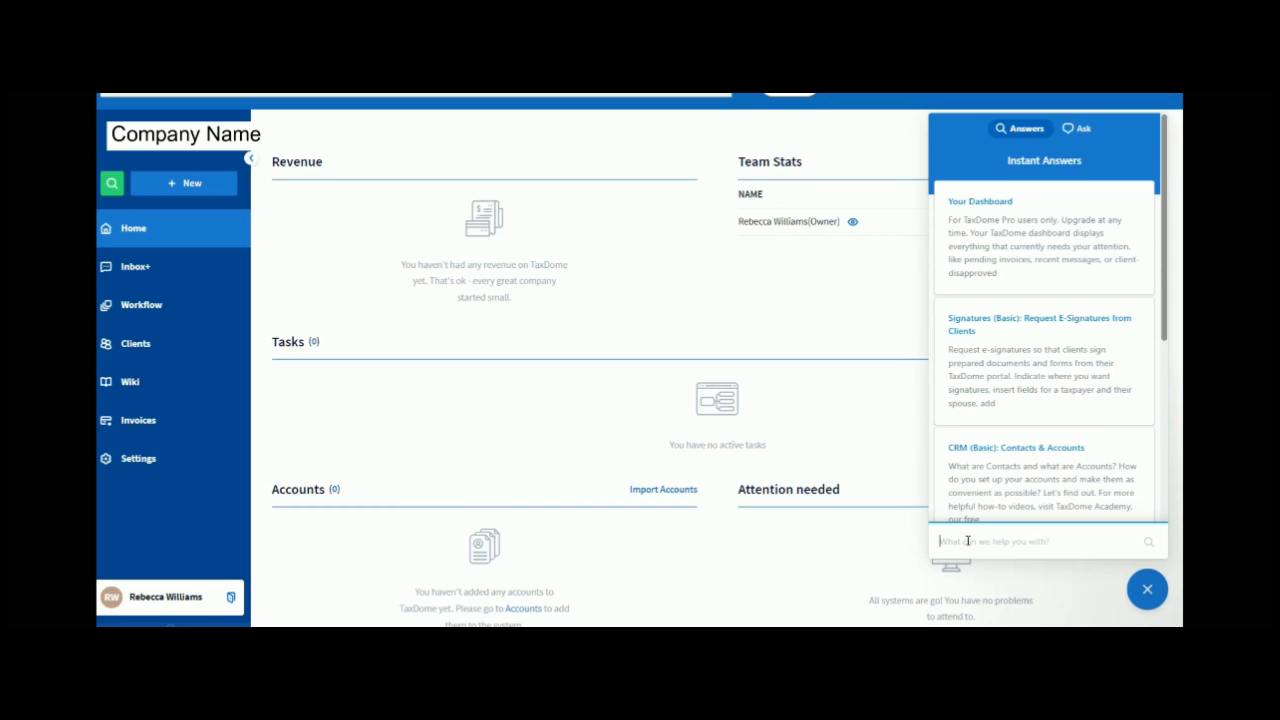
pyautogui.moveTo(1040, 444)
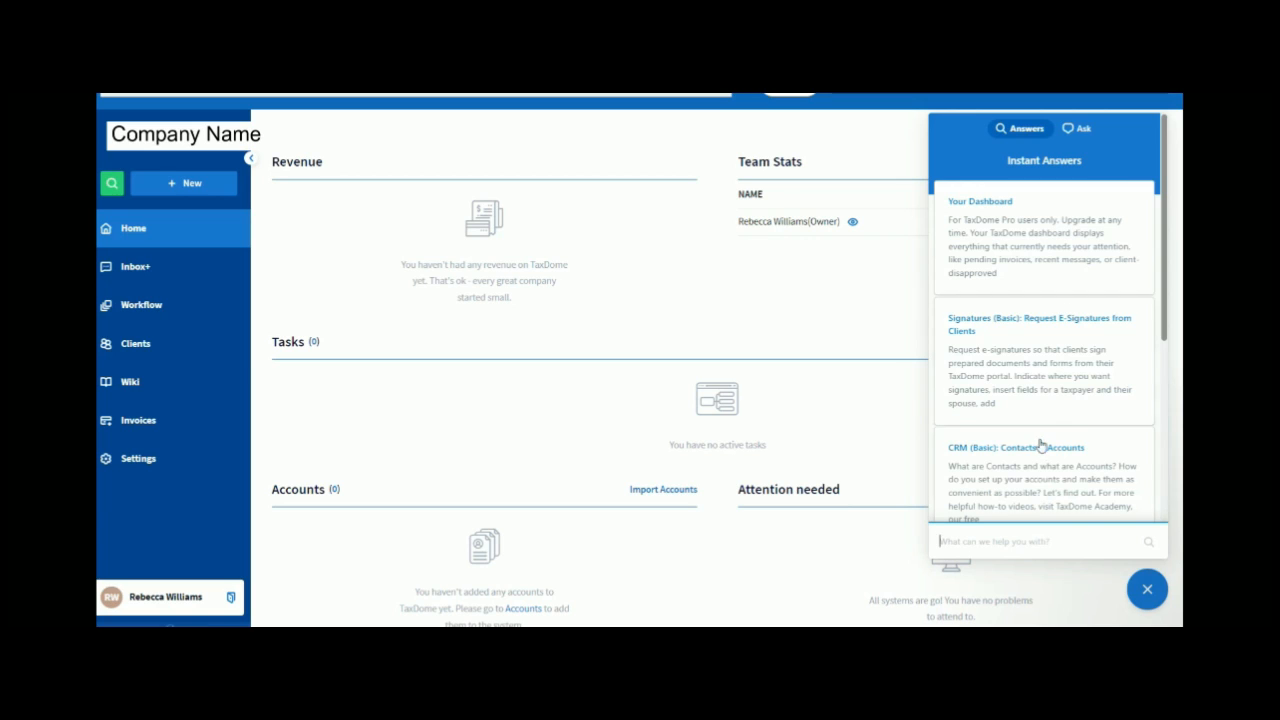
pyautogui.click(1082, 128)
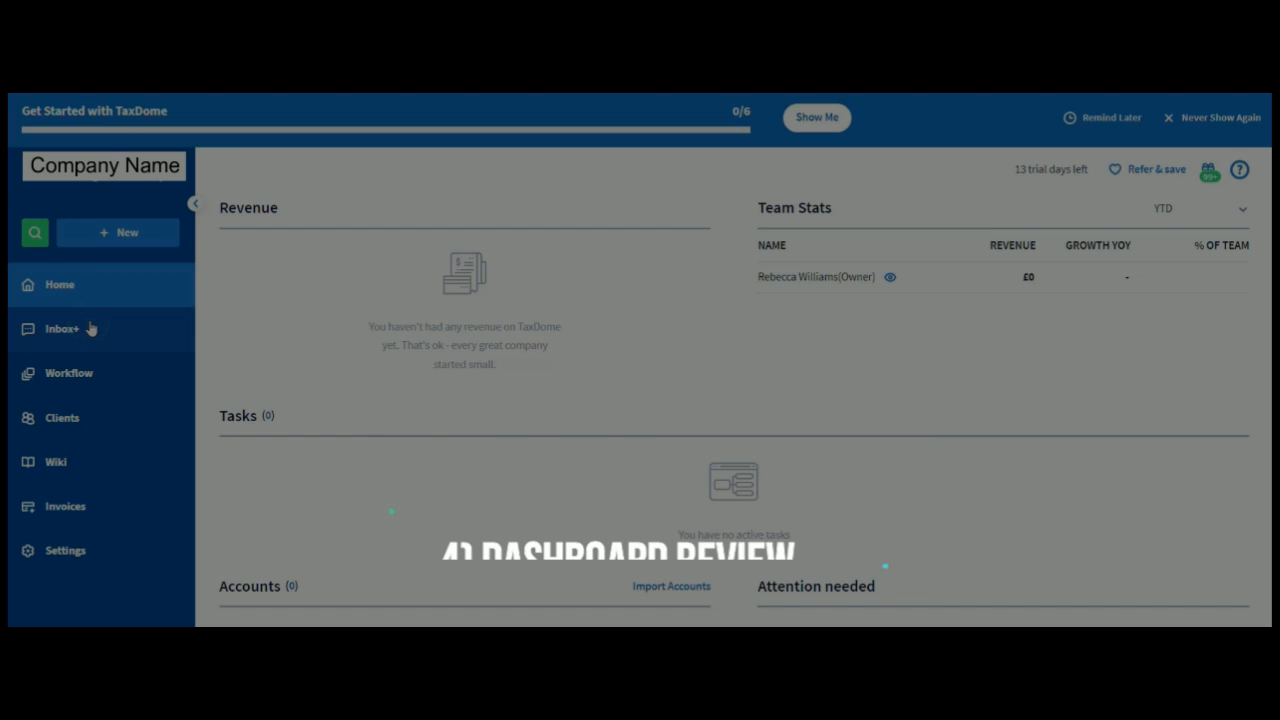
# Visit the empty Inbox+ page, then the Workflow page with no pipelines yet
pyautogui.click(62, 328)
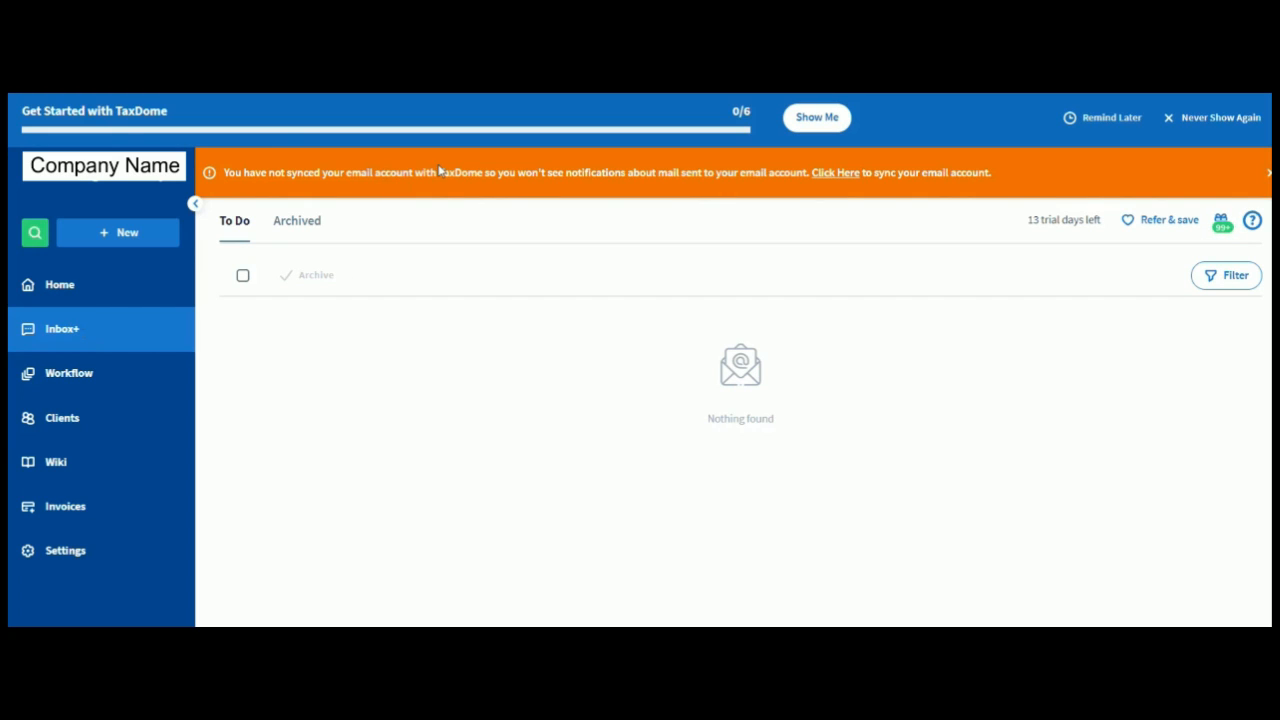
pyautogui.moveTo(442, 172)
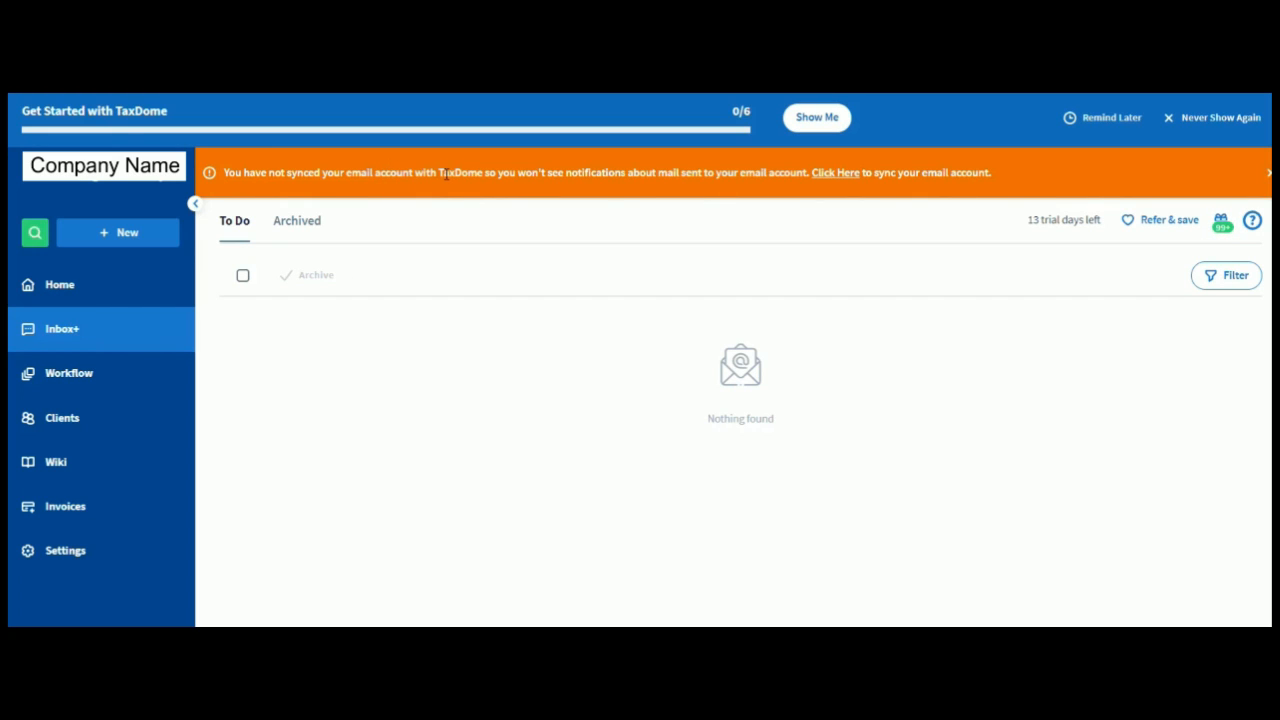
pyautogui.moveTo(1180, 300)
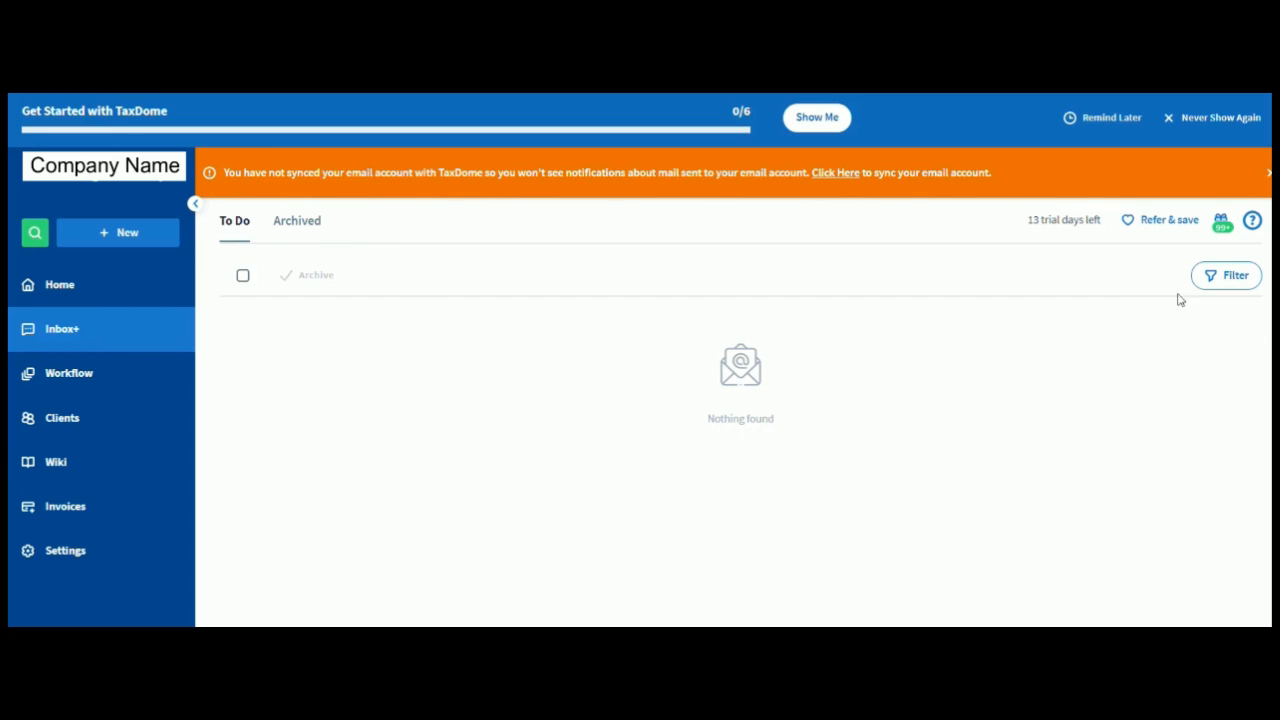
pyautogui.click(68, 374)
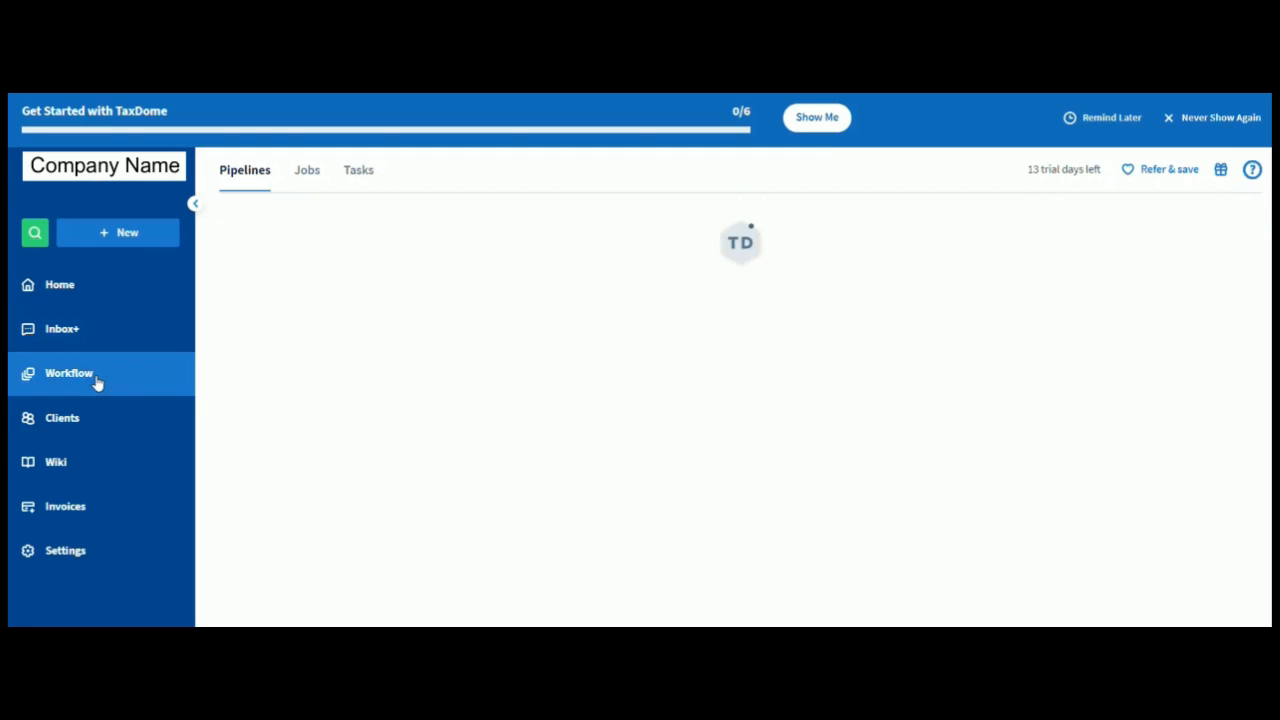
pyautogui.click(68, 374)
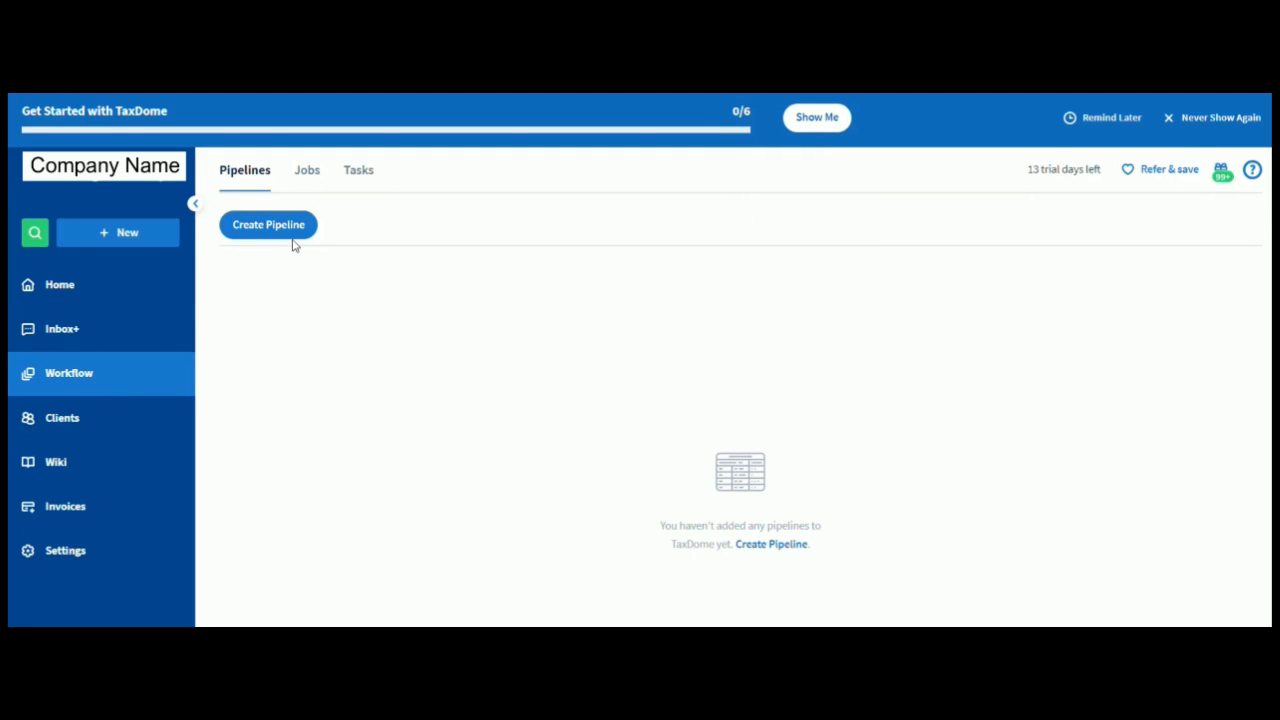
pyautogui.moveTo(308, 172)
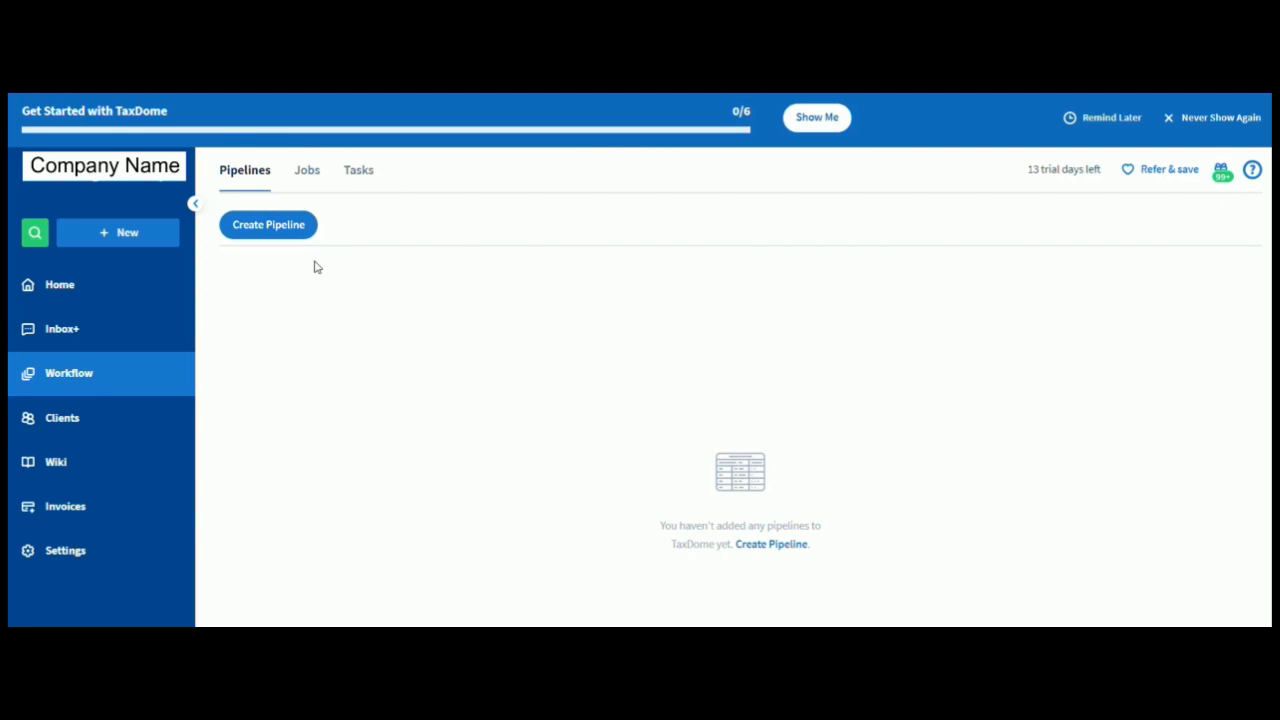
pyautogui.moveTo(344, 264)
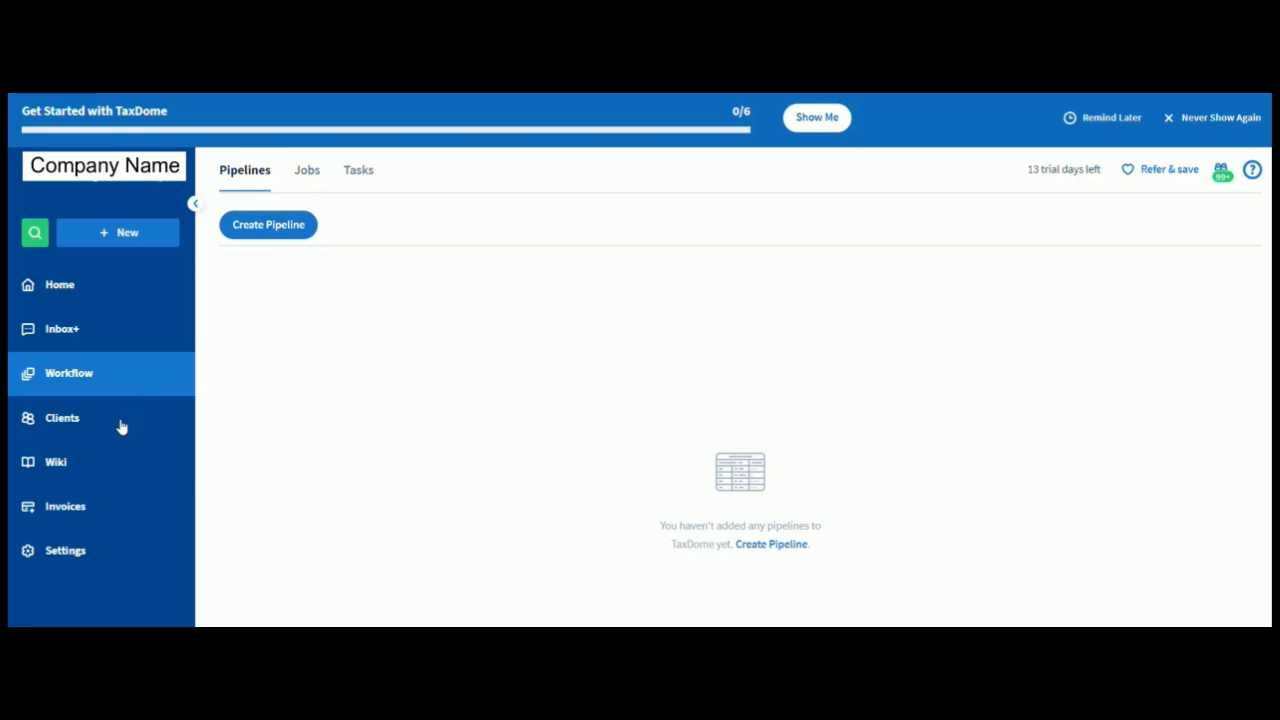
# Go to the Clients page showing an empty active accounts list
pyautogui.click(62, 418)
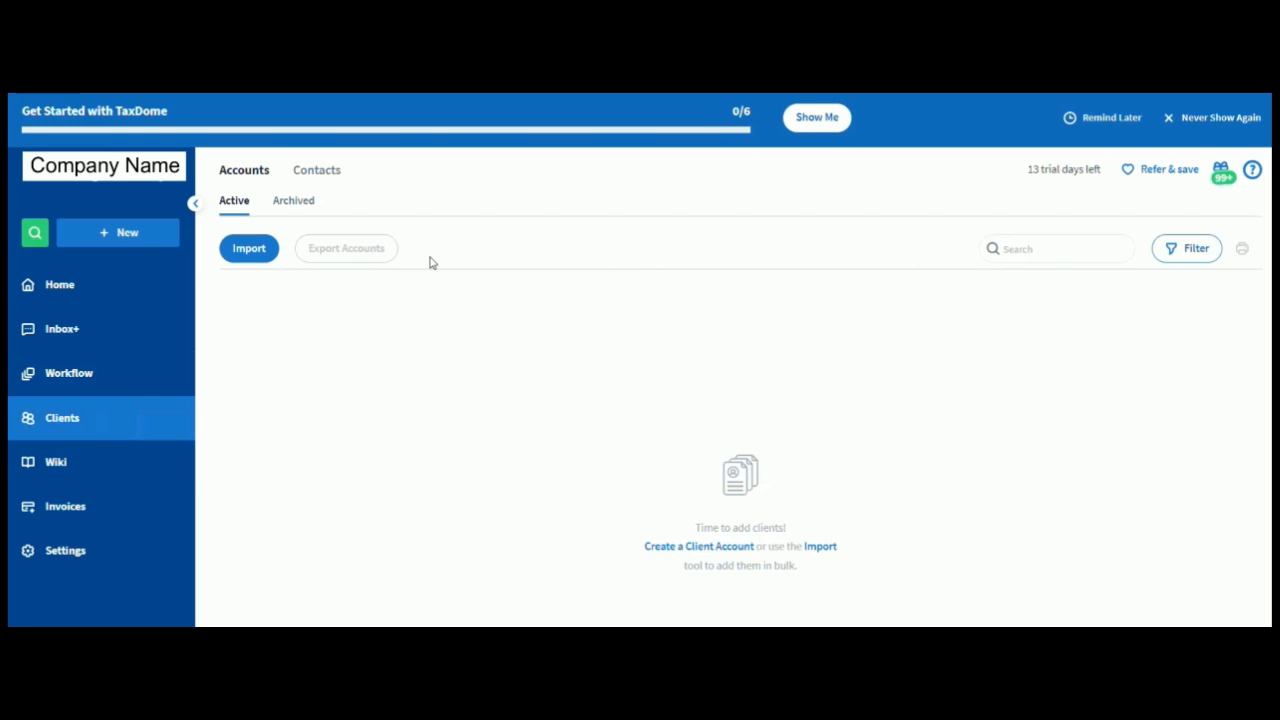
pyautogui.moveTo(638, 284)
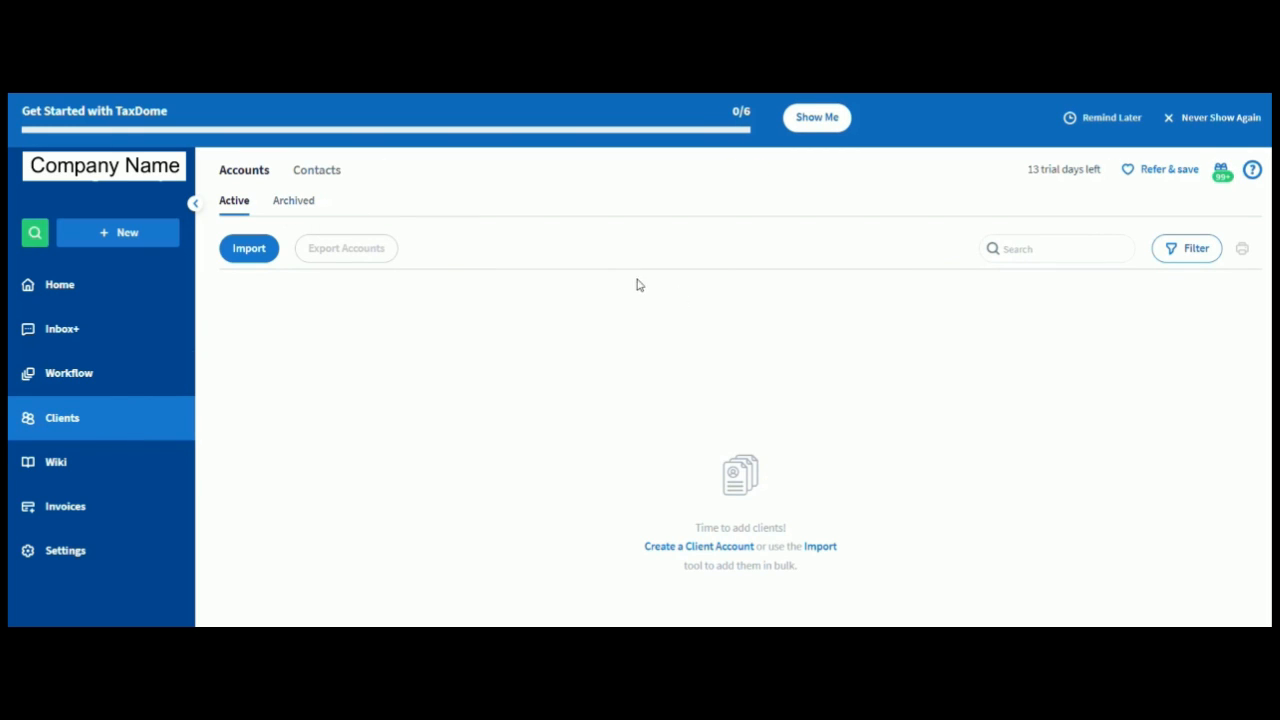
pyautogui.moveTo(1192, 256)
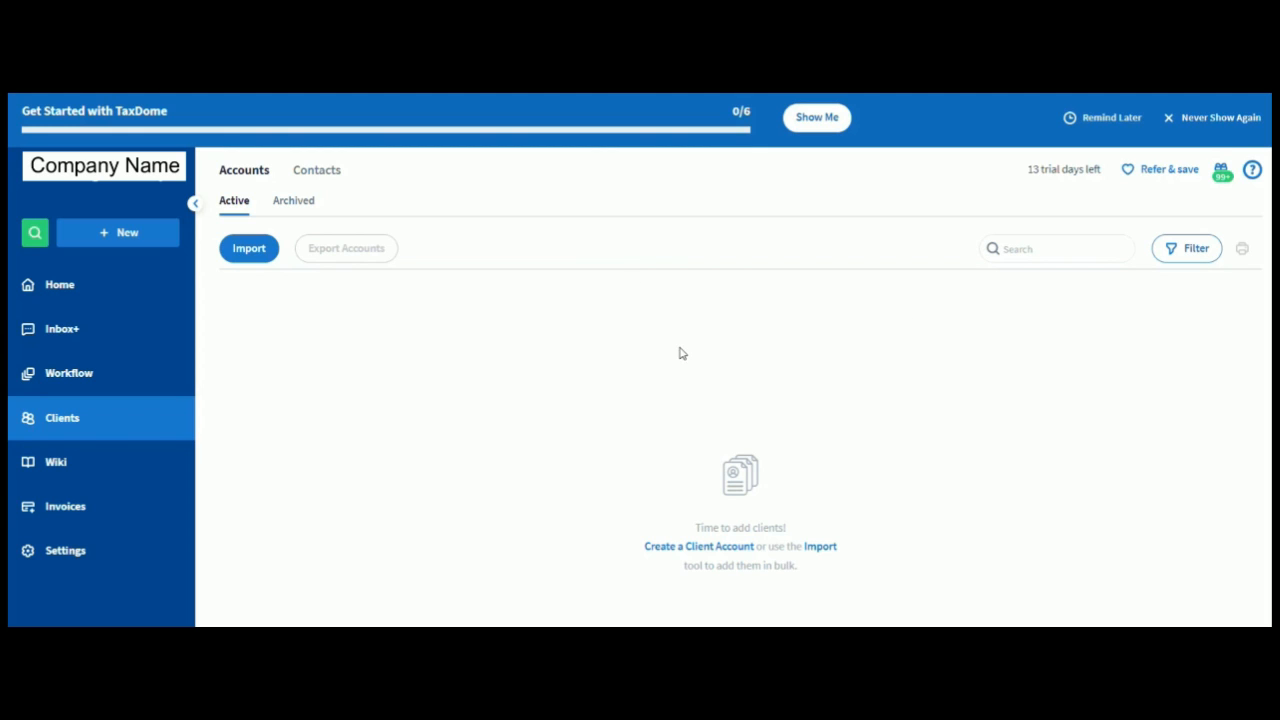
pyautogui.moveTo(616, 364)
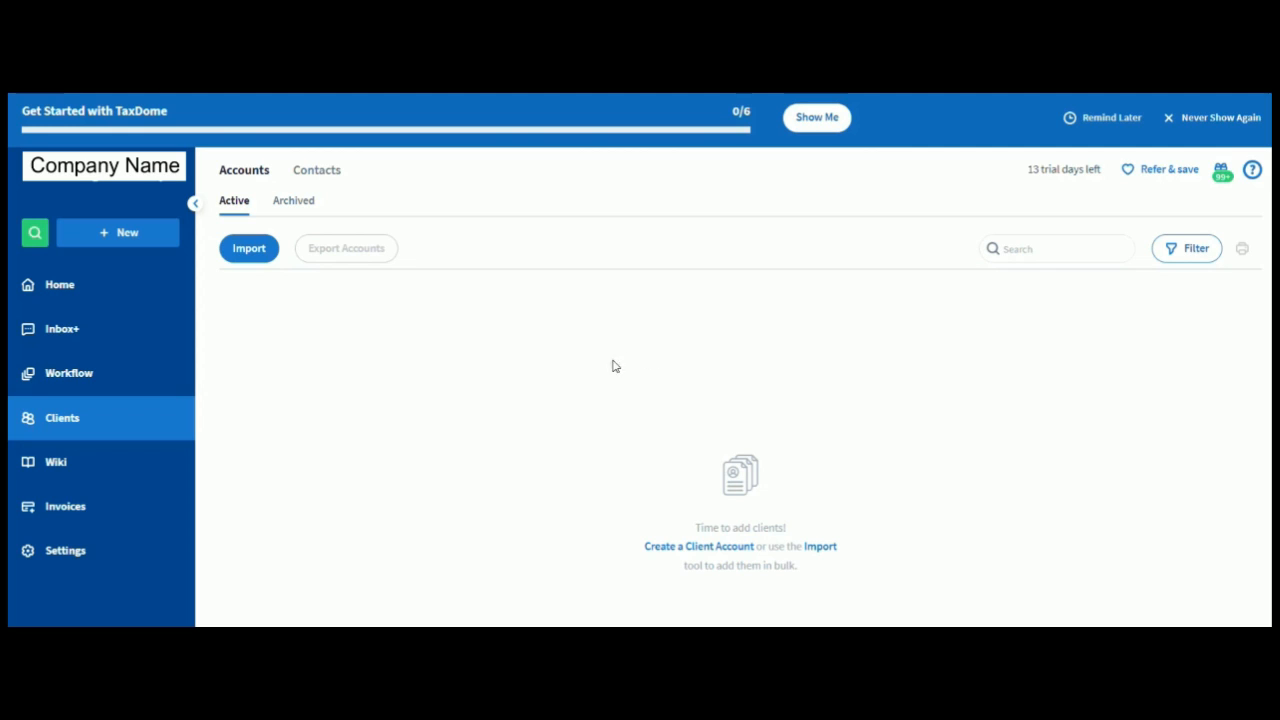
pyautogui.moveTo(430, 396)
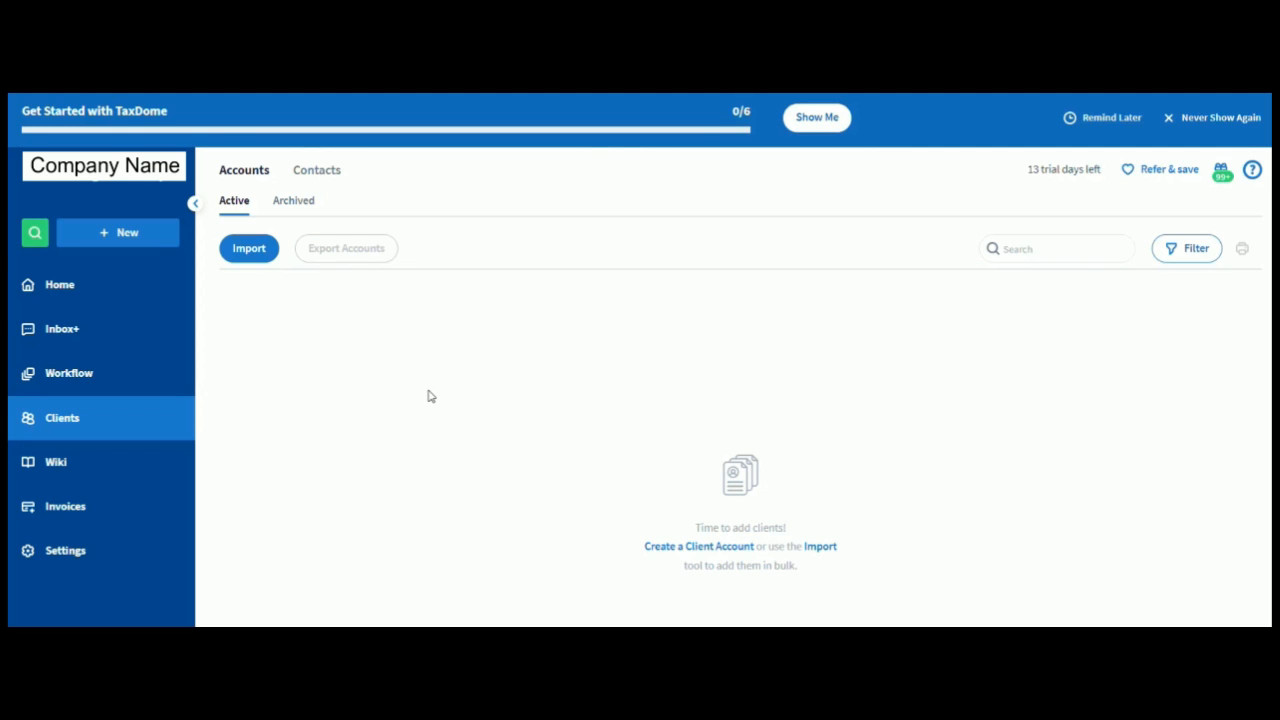
pyautogui.moveTo(252, 322)
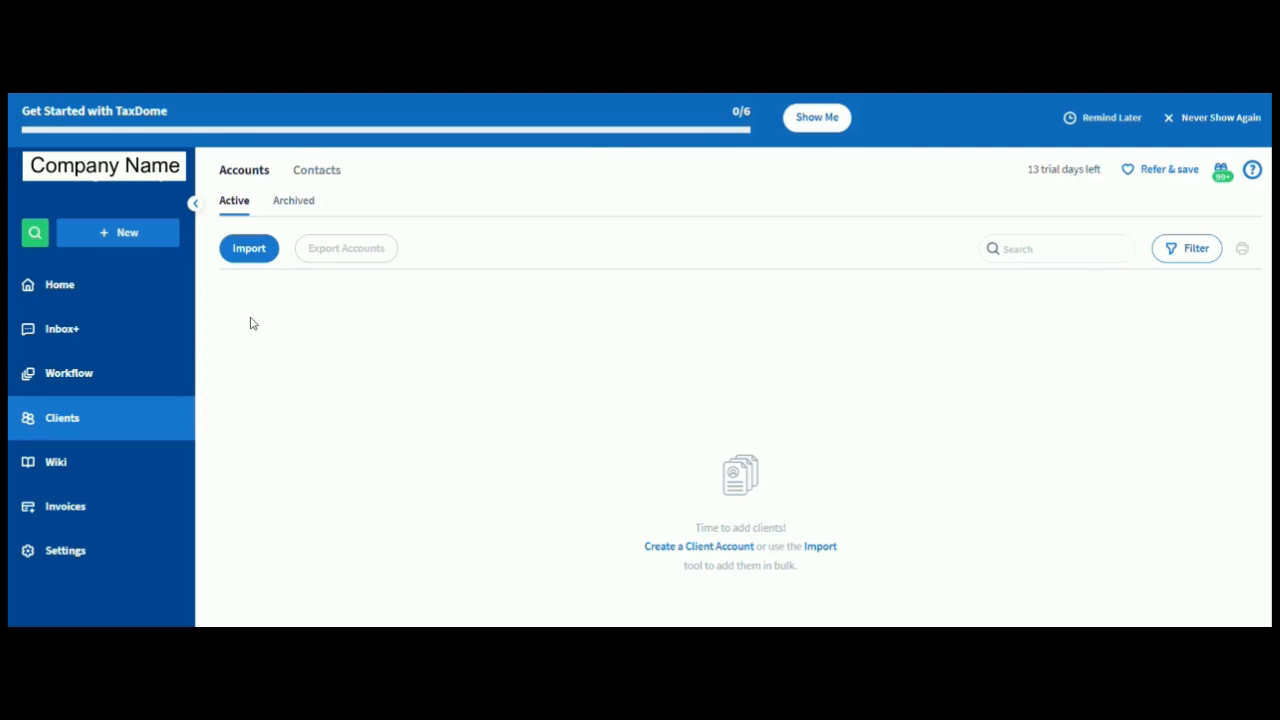
pyautogui.moveTo(108, 466)
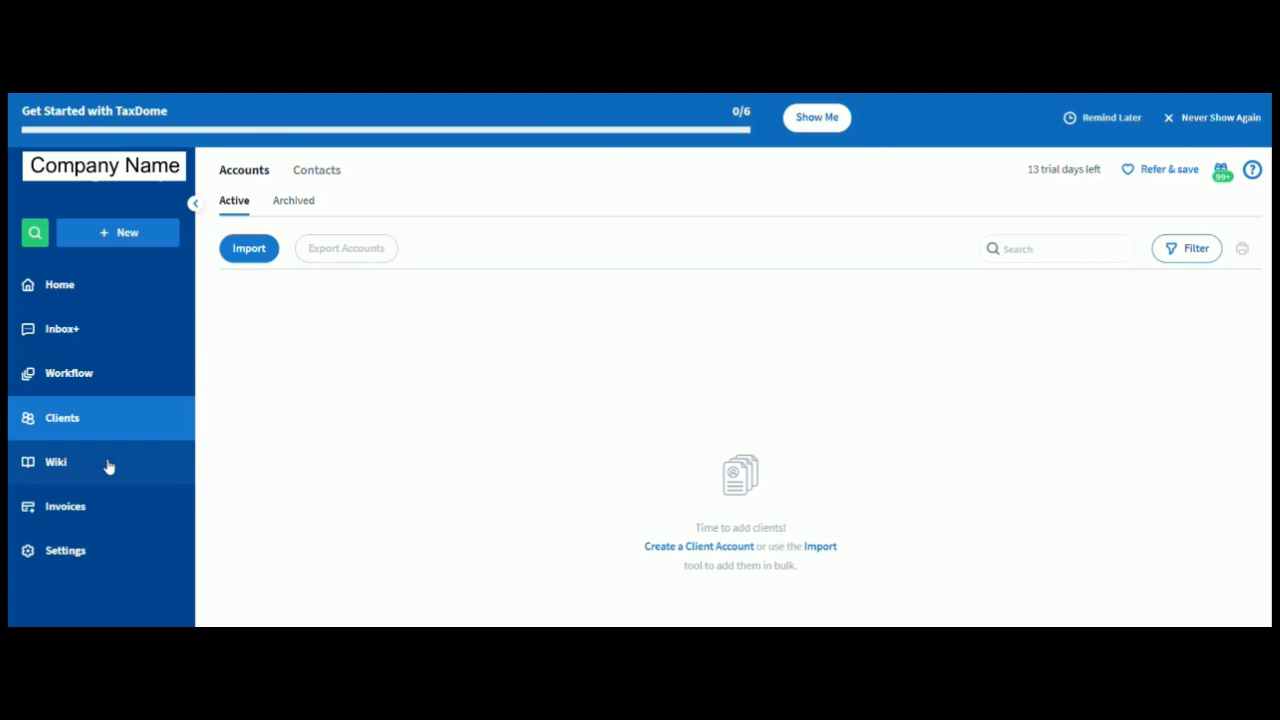
# Go to the firm Wiki, which has no pages yet
pyautogui.click(56, 462)
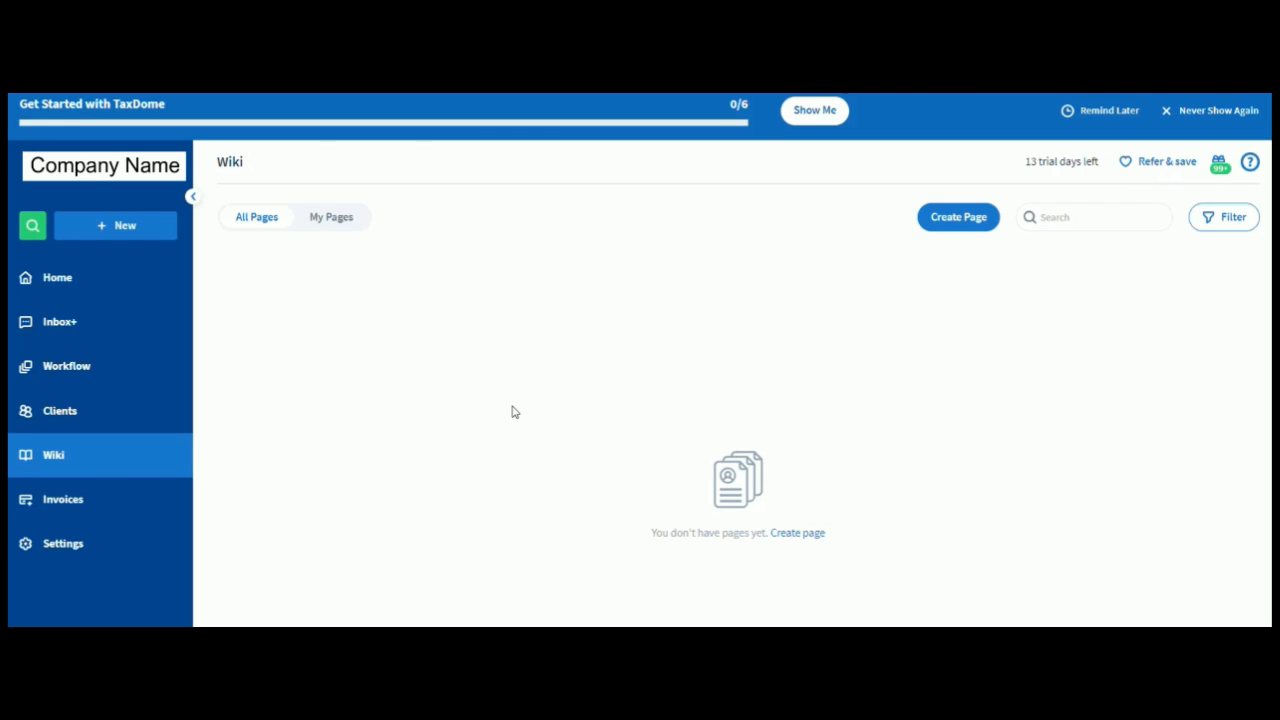
pyautogui.moveTo(404, 412)
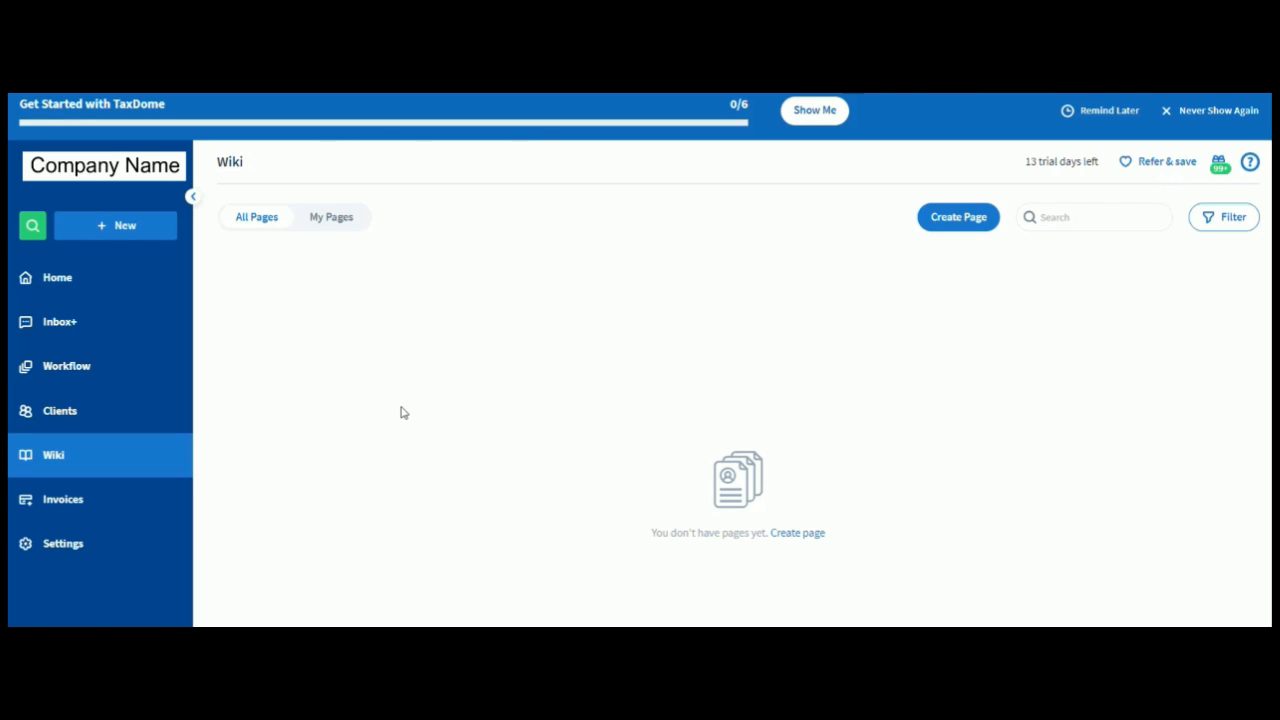
pyautogui.moveTo(1152, 404)
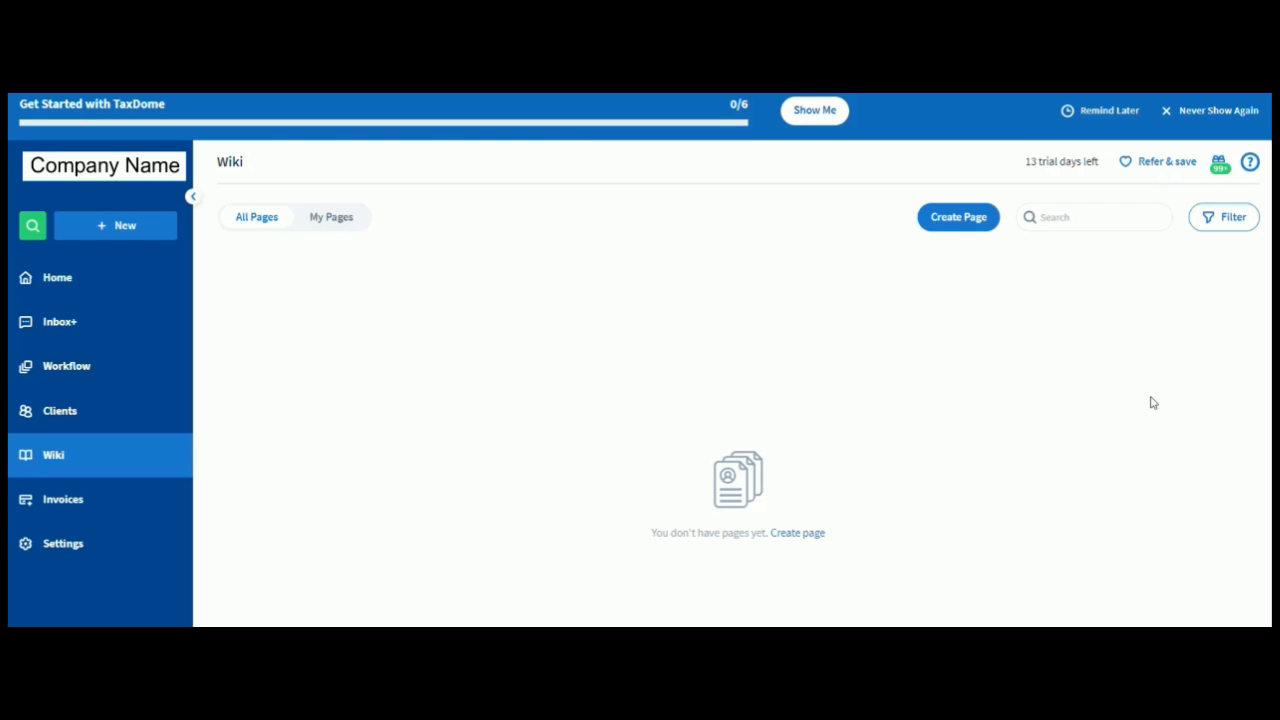
# Show the Answers panel with instant-answer articles about firm Wiki pages
pyautogui.click(1250, 160)
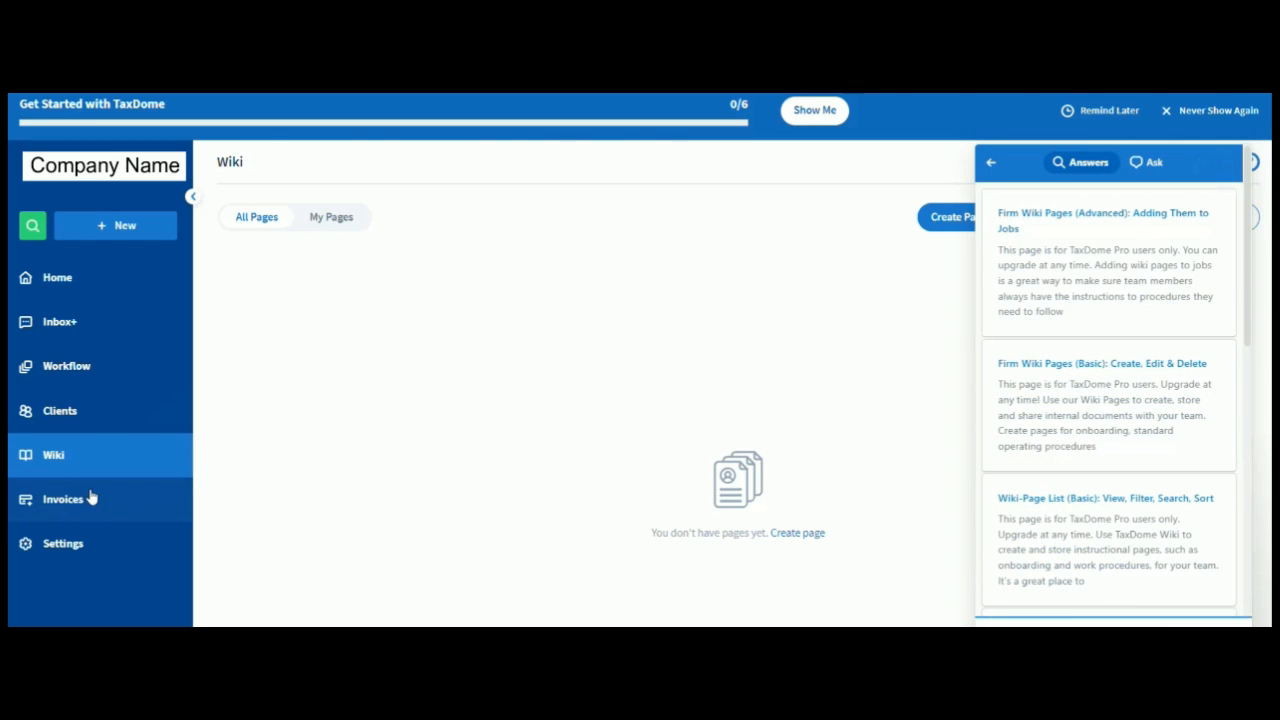
# Go to the Invoices page from the sidebar, which lists no invoices yet
pyautogui.click(62, 500)
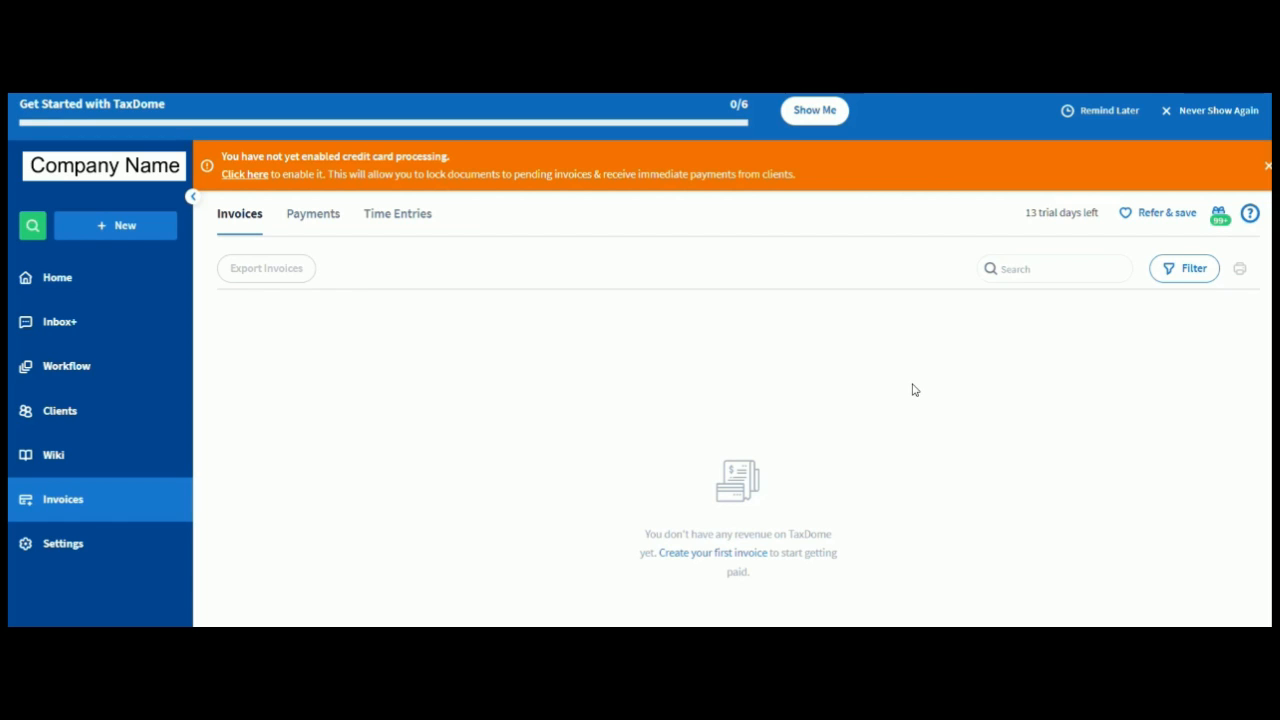
pyautogui.moveTo(372, 350)
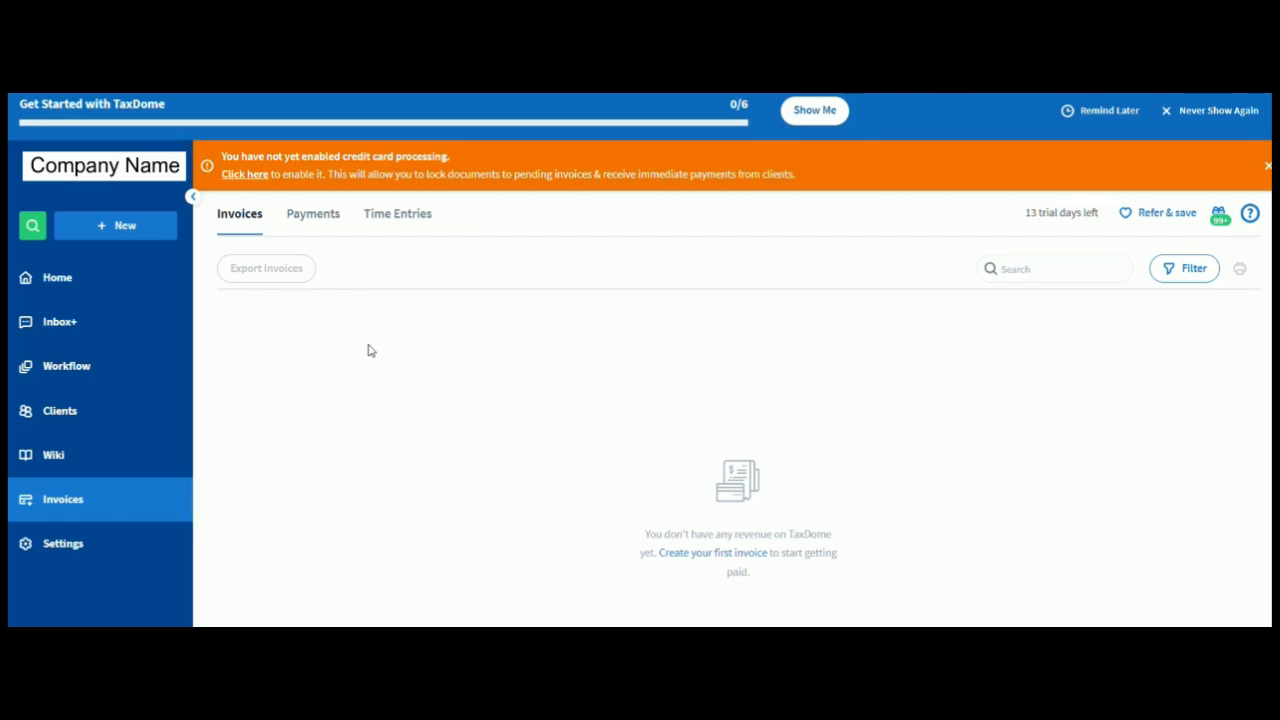
pyautogui.moveTo(84, 452)
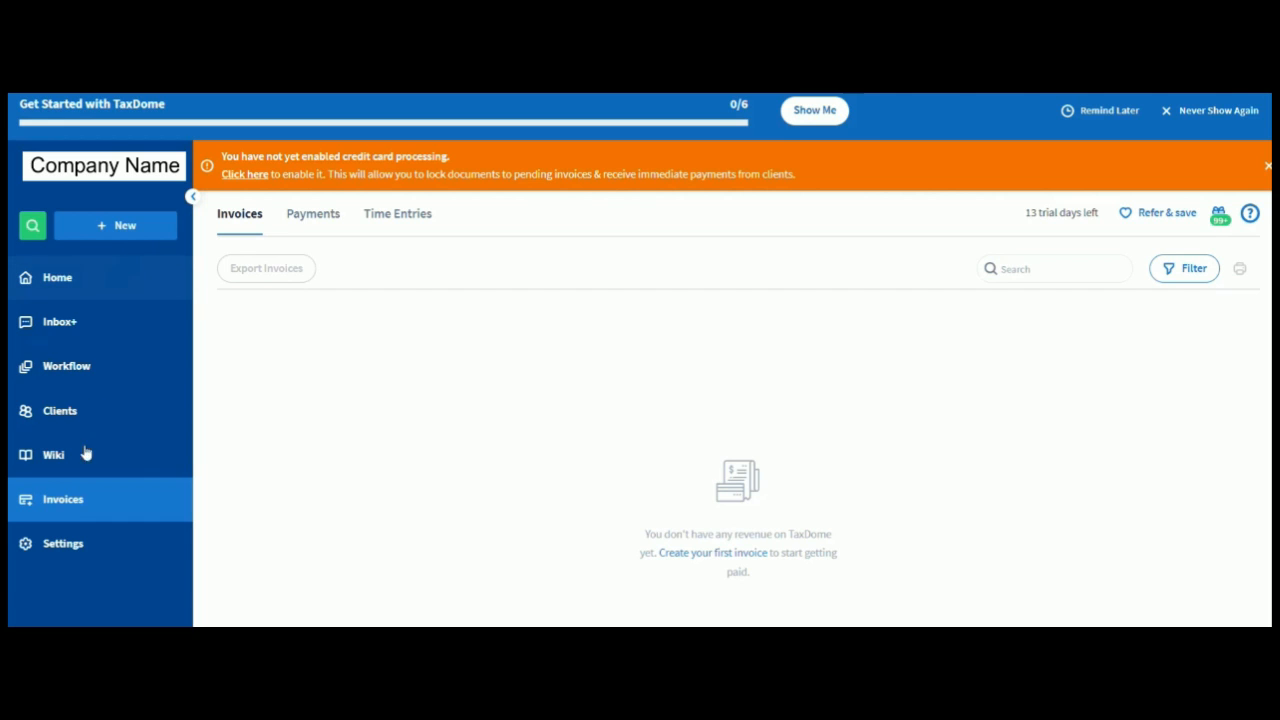
pyautogui.moveTo(72, 556)
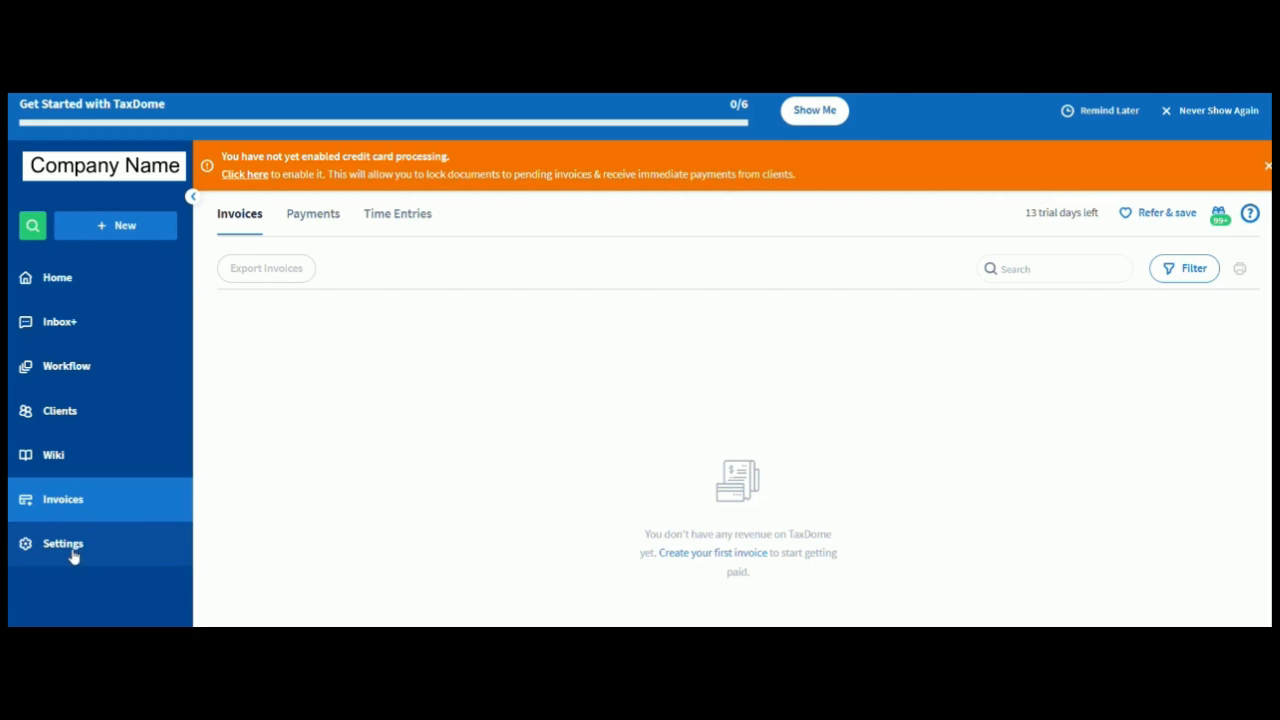
# Go to Settings, landing on My Account with personal, login and notification details
pyautogui.click(62, 544)
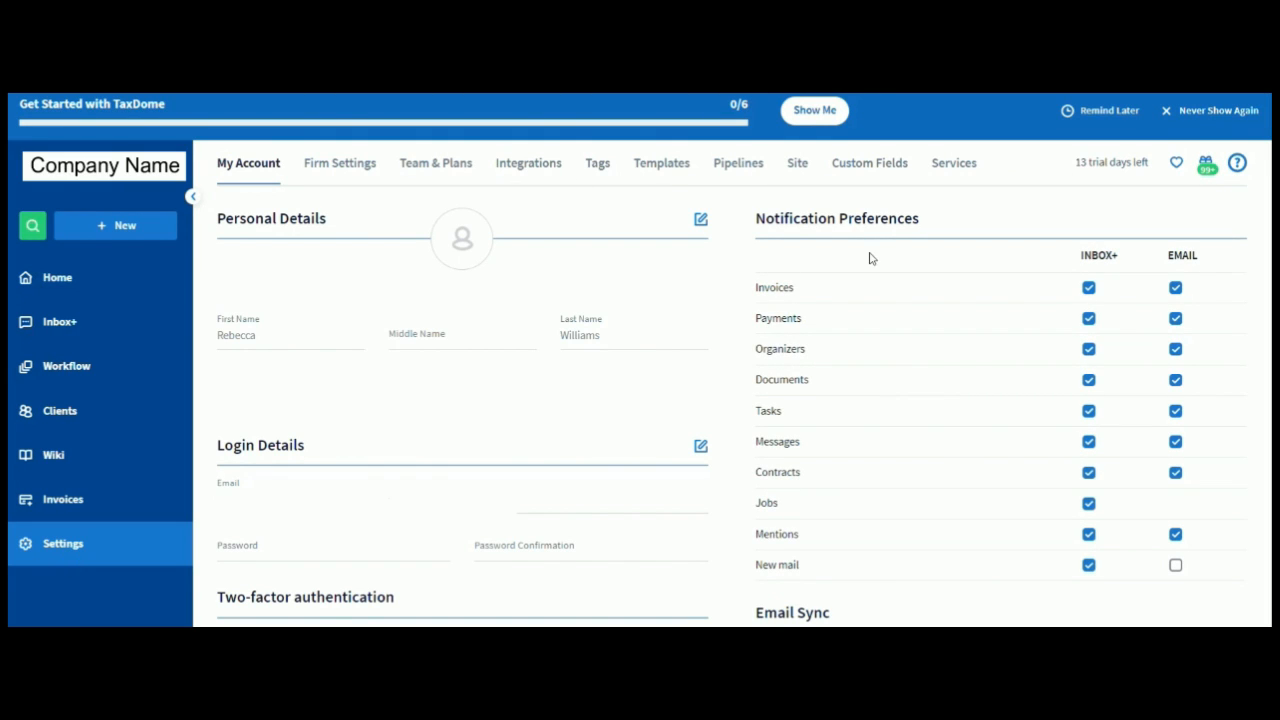
pyautogui.moveTo(340, 216)
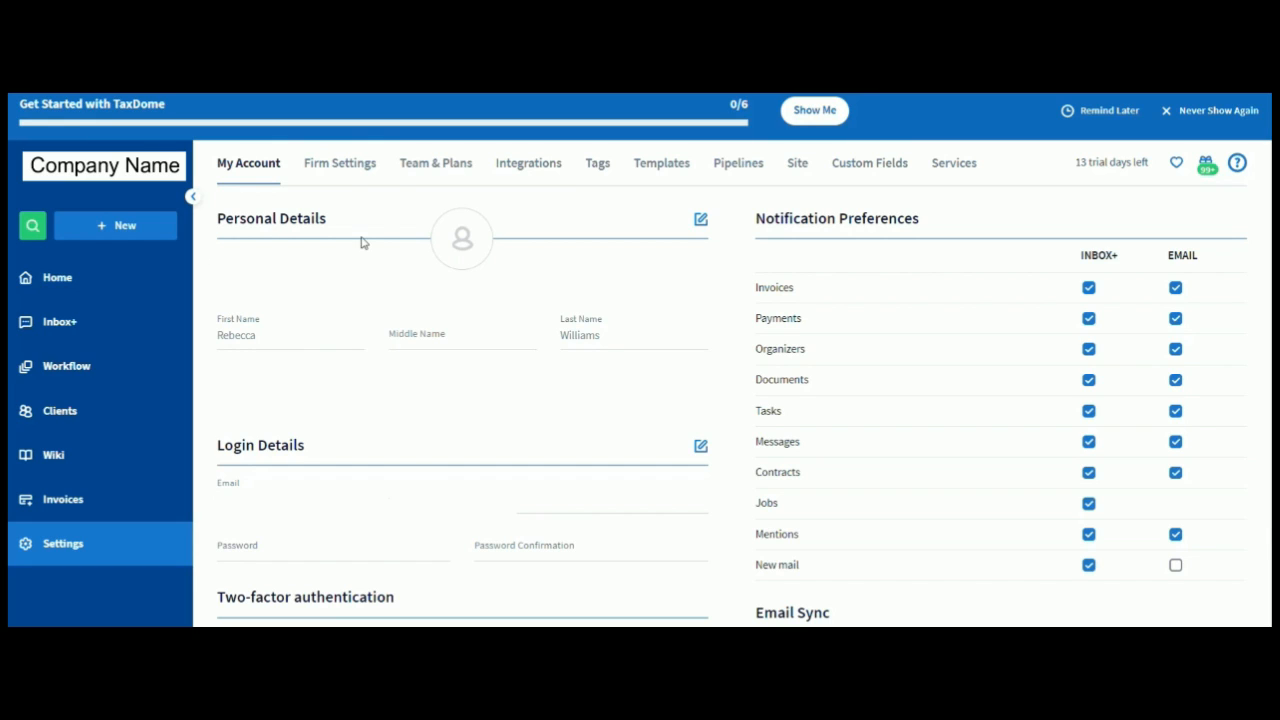
pyautogui.moveTo(374, 234)
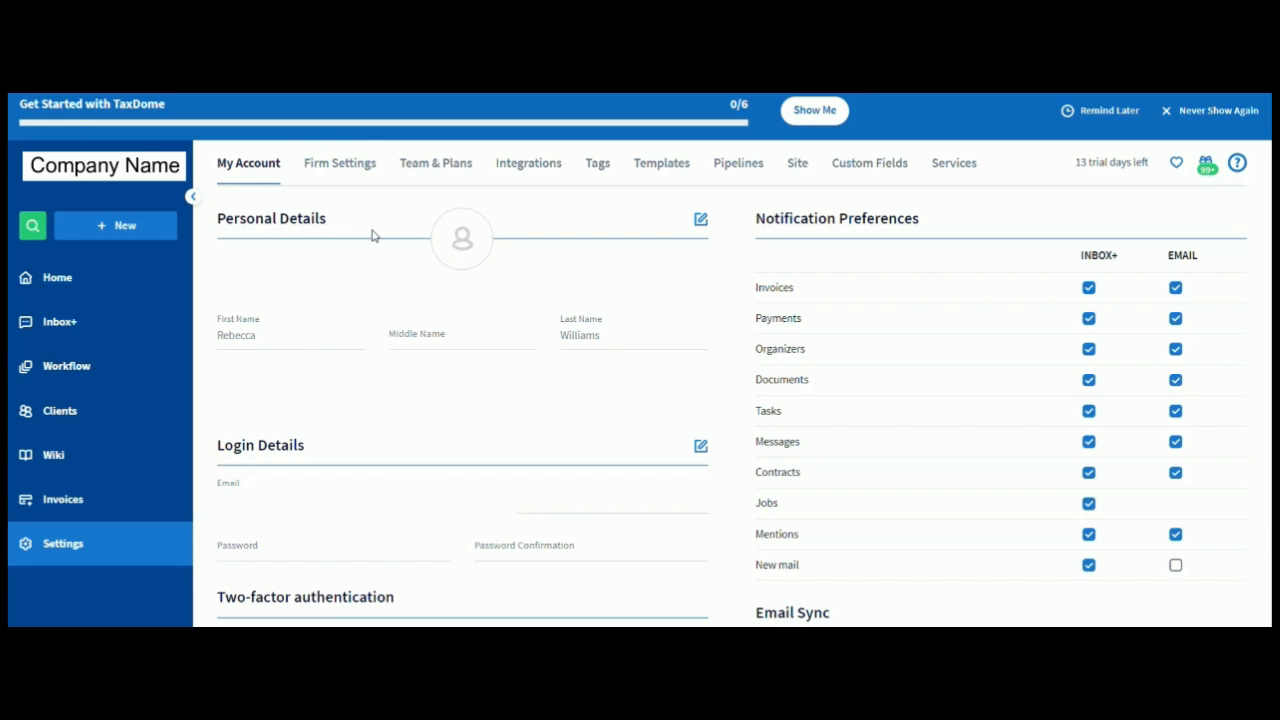